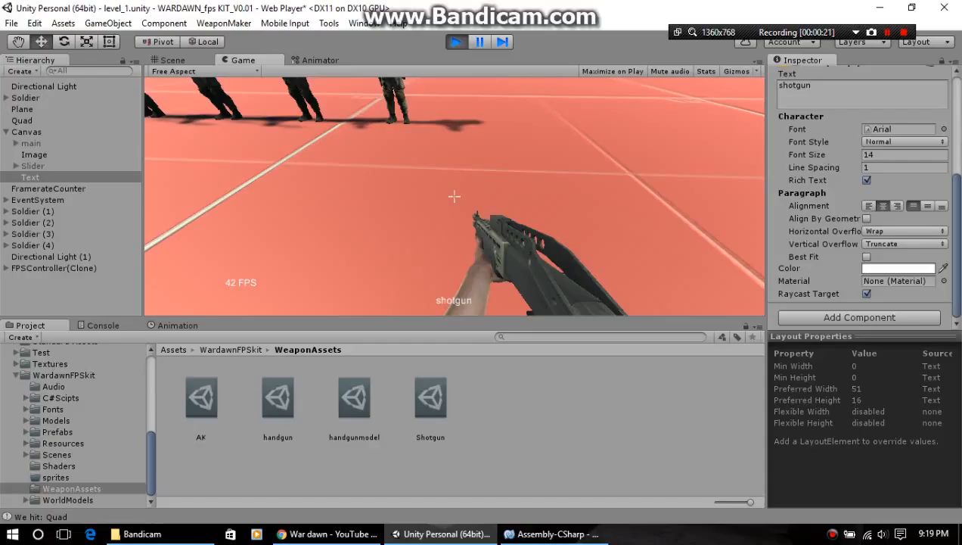
Switch from the running Unity game to WarFPSweapon.cs in MonoDevelop.
left_click(553, 534)
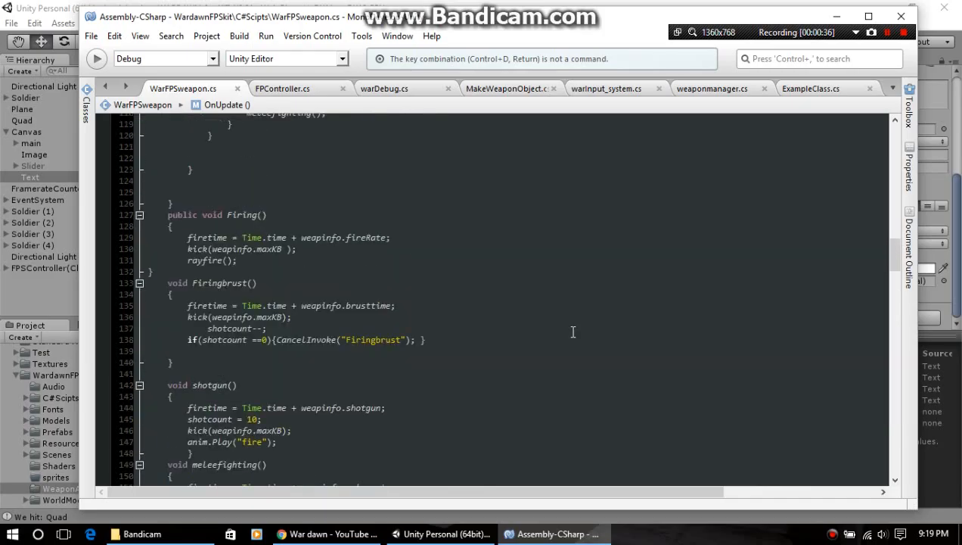
scroll("up", 3)
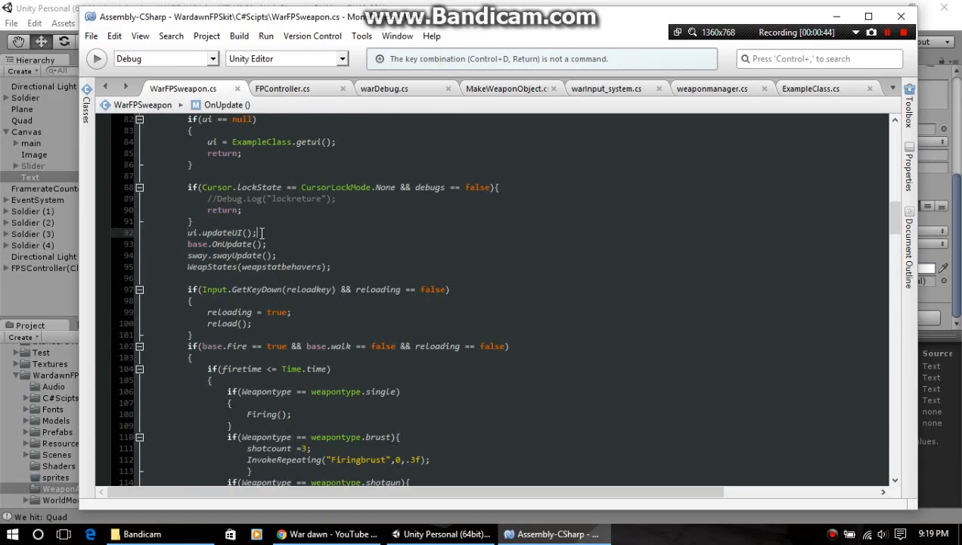
scroll("up", 3)
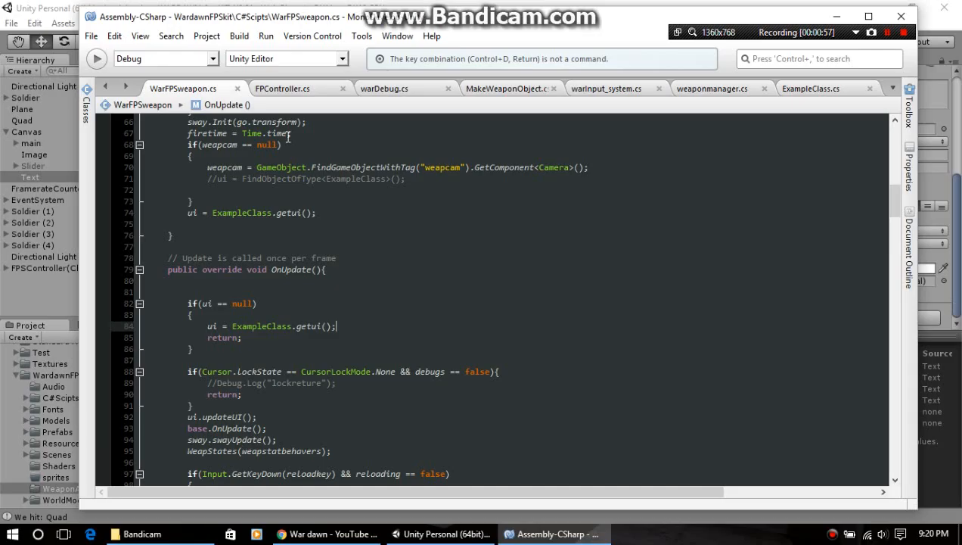
mouse_move(811, 89)
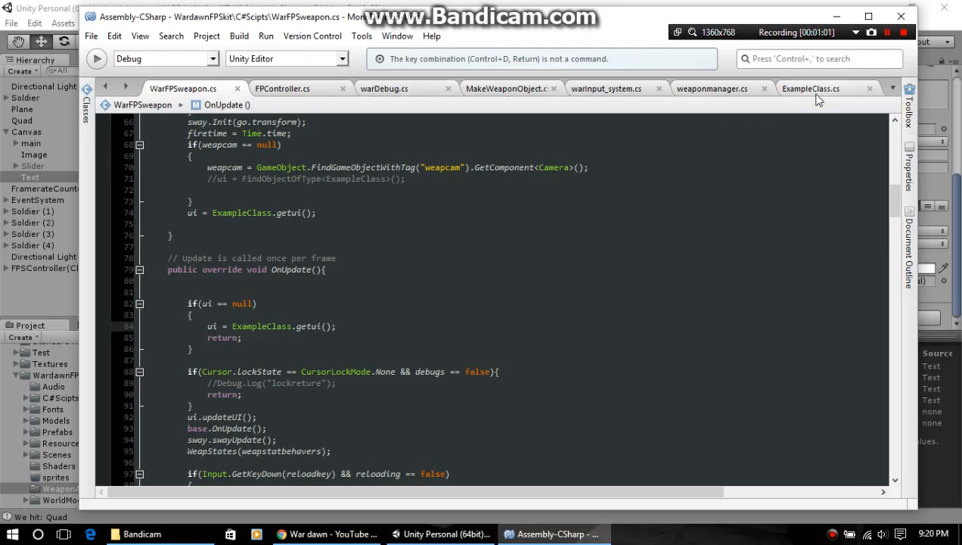
Open ExampleClass.cs and review updateUI, getui, setweap and the static ui and weap fields.
left_click(812, 87)
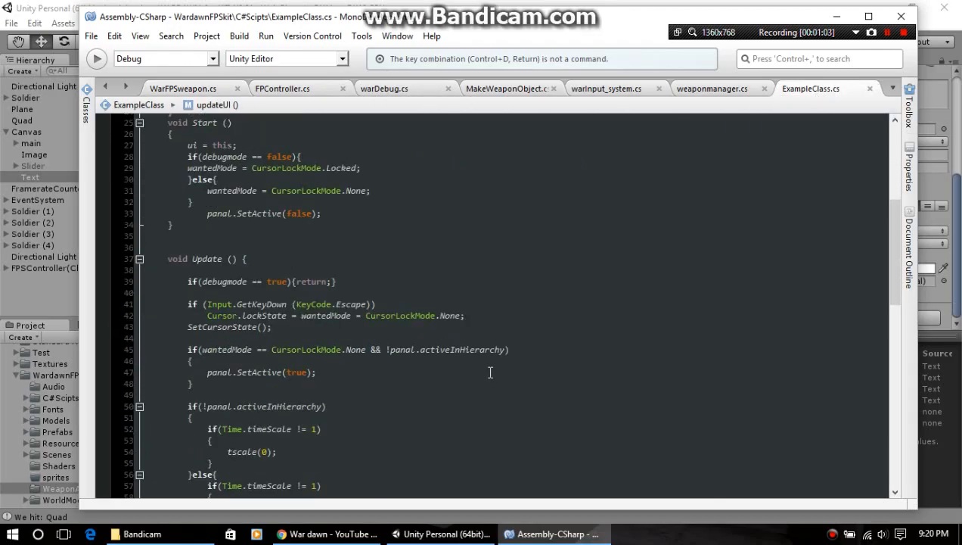
scroll("down", 3)
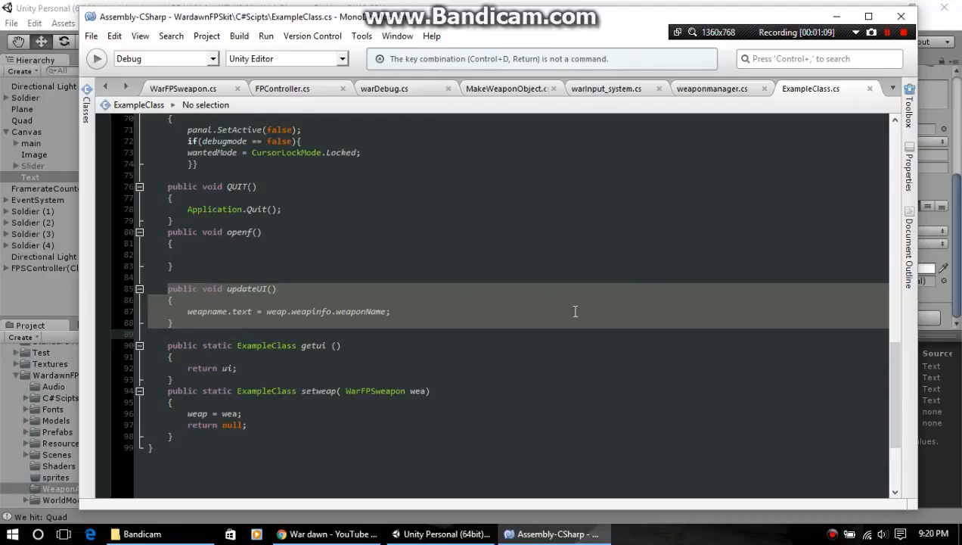
mouse_move(250, 326)
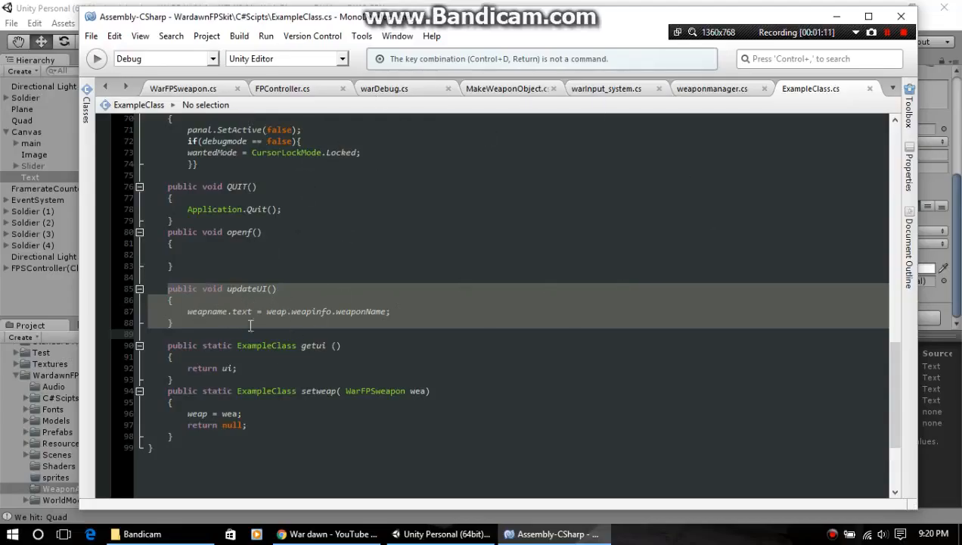
mouse_move(283, 245)
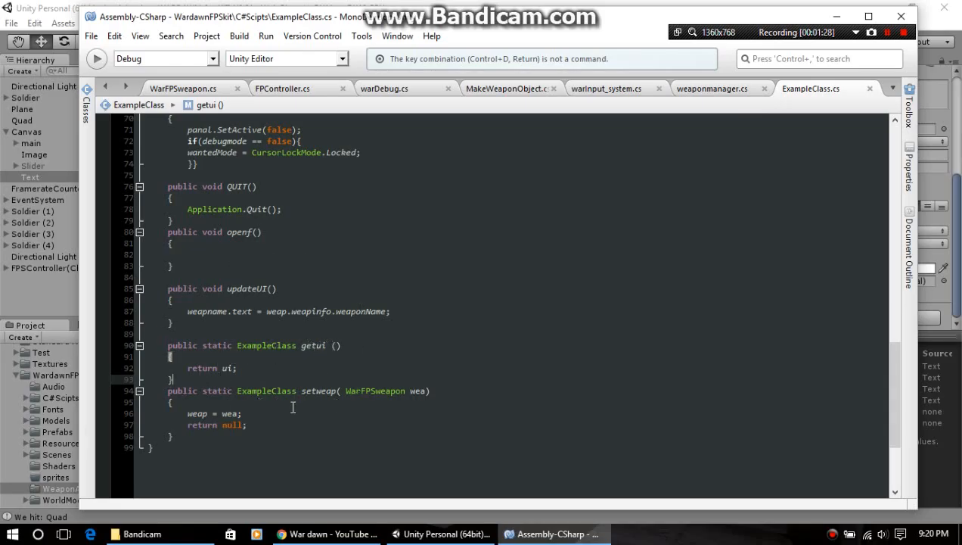
scroll("up", 3)
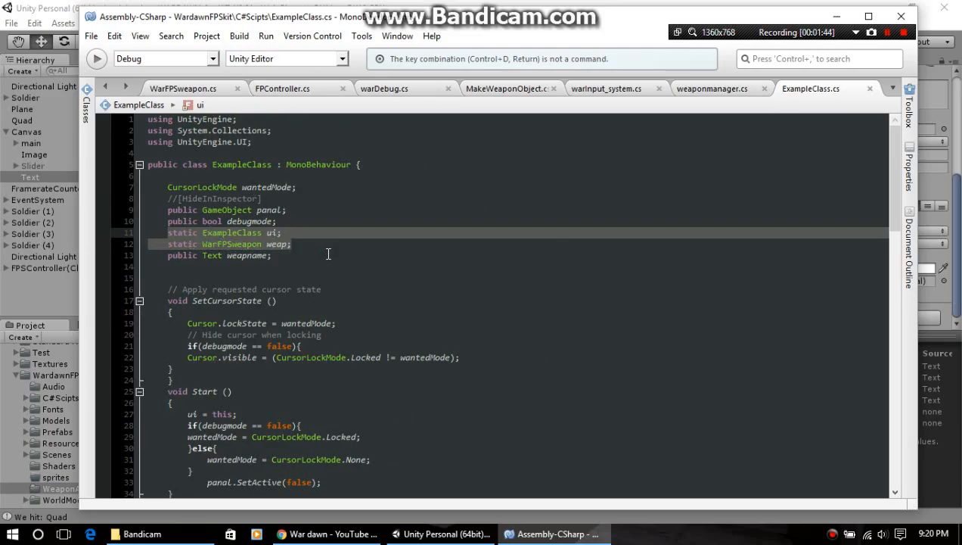
mouse_move(392, 350)
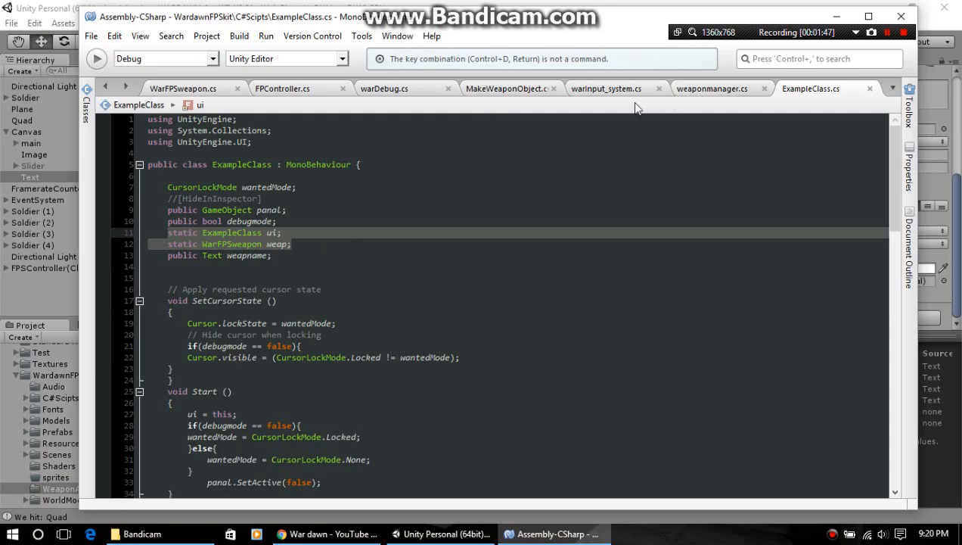
Return to WarFPSweapon.cs and review OnEnable's setweap(this) call and the ExampleClass ui field.
left_click(183, 89)
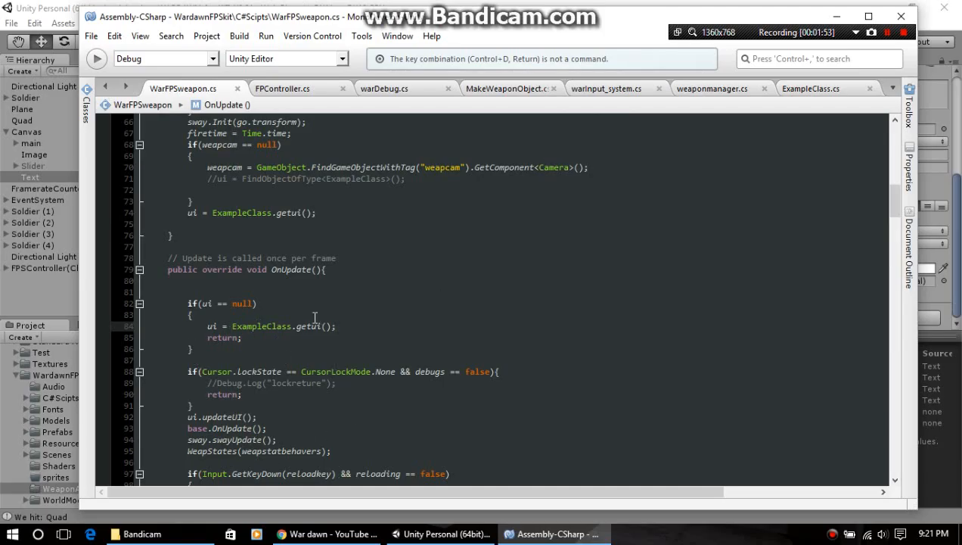
scroll("down", 3)
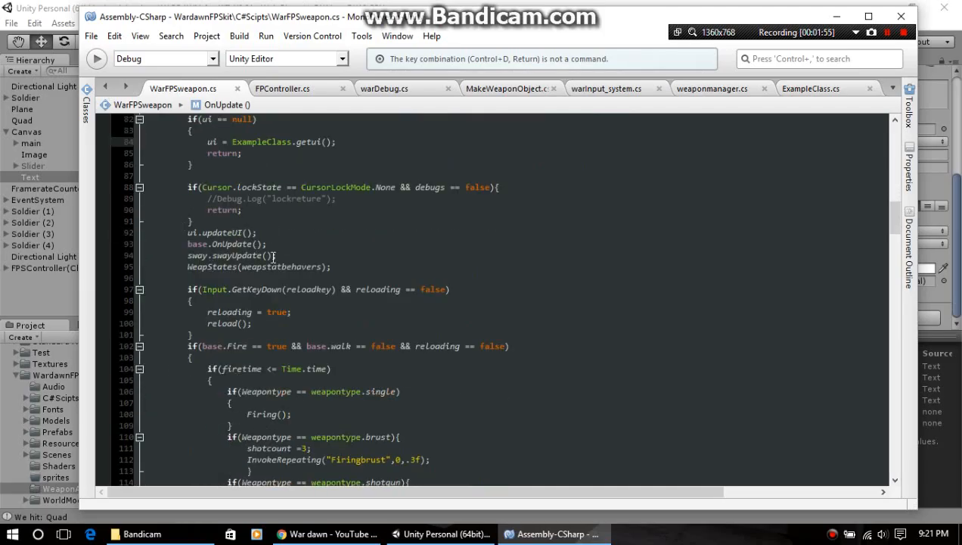
scroll("down", 3)
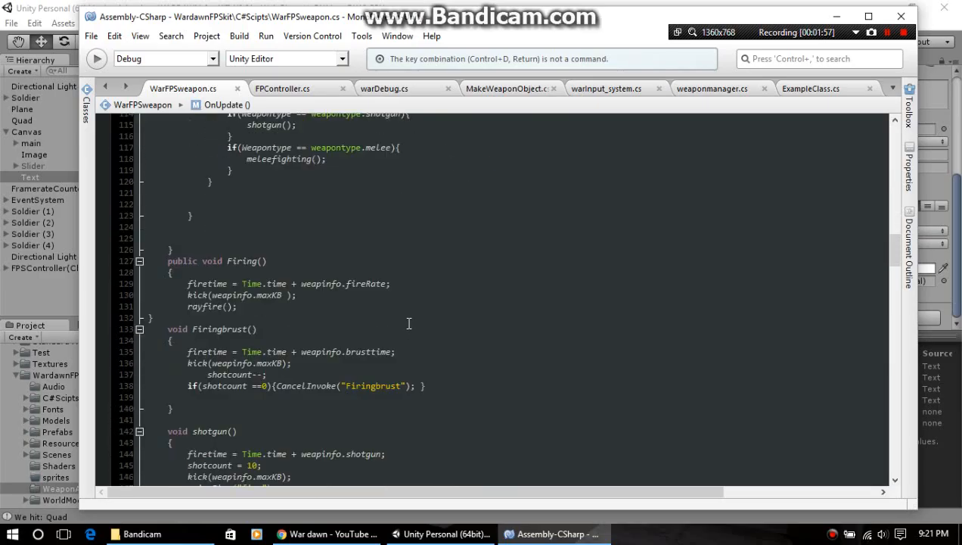
scroll("down", 3)
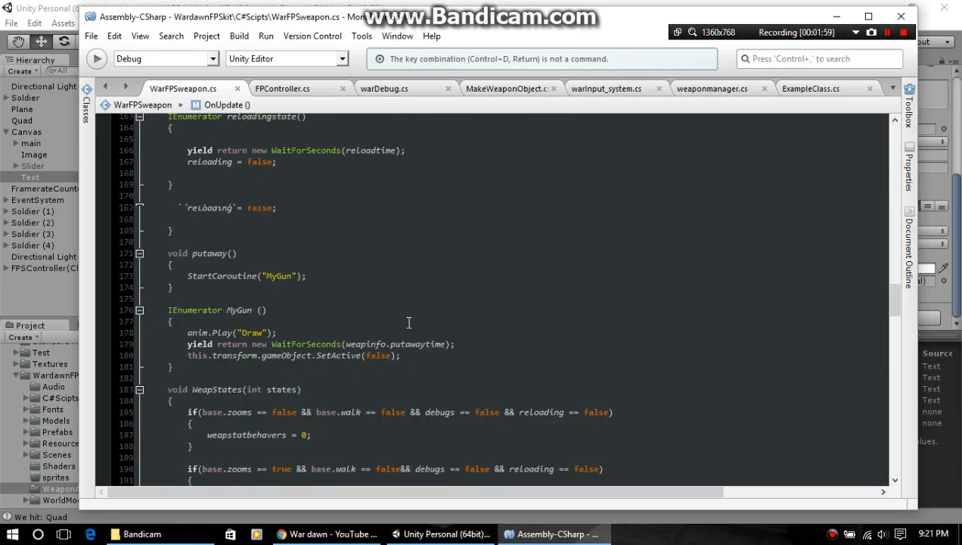
scroll("up", 3)
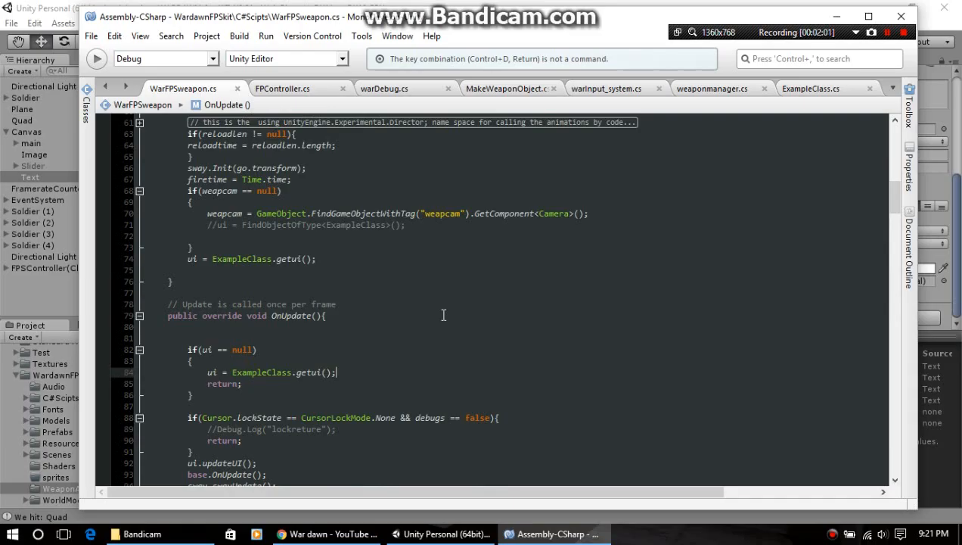
scroll("up", 3)
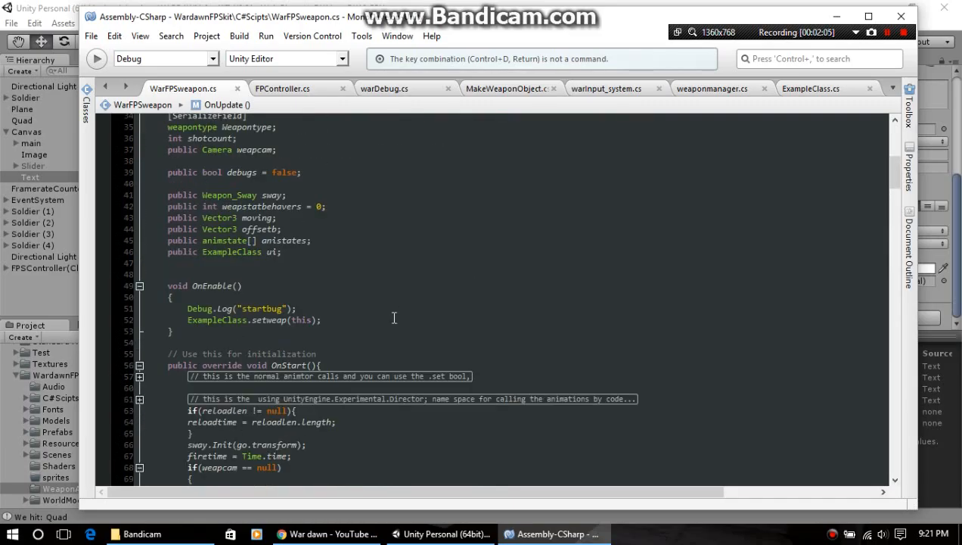
scroll("up", 3)
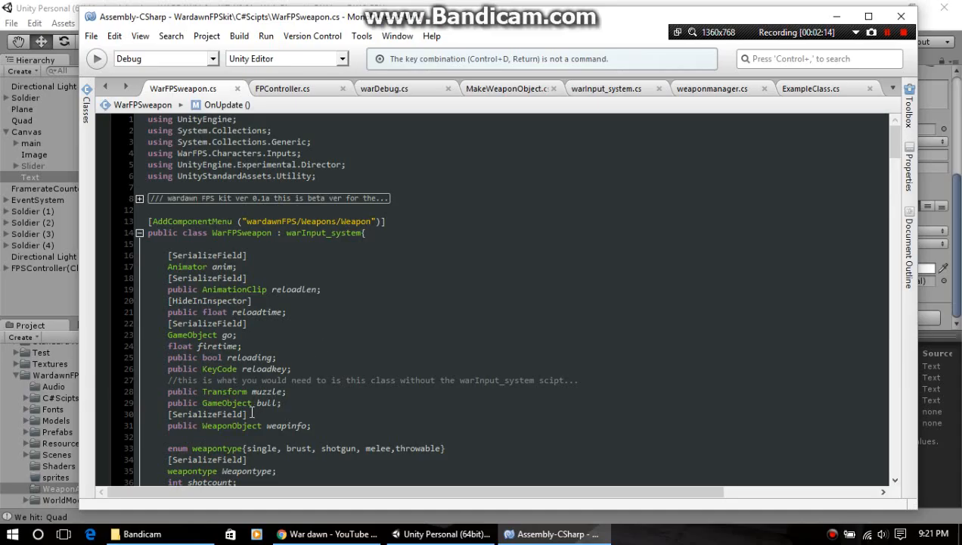
scroll("down", 3)
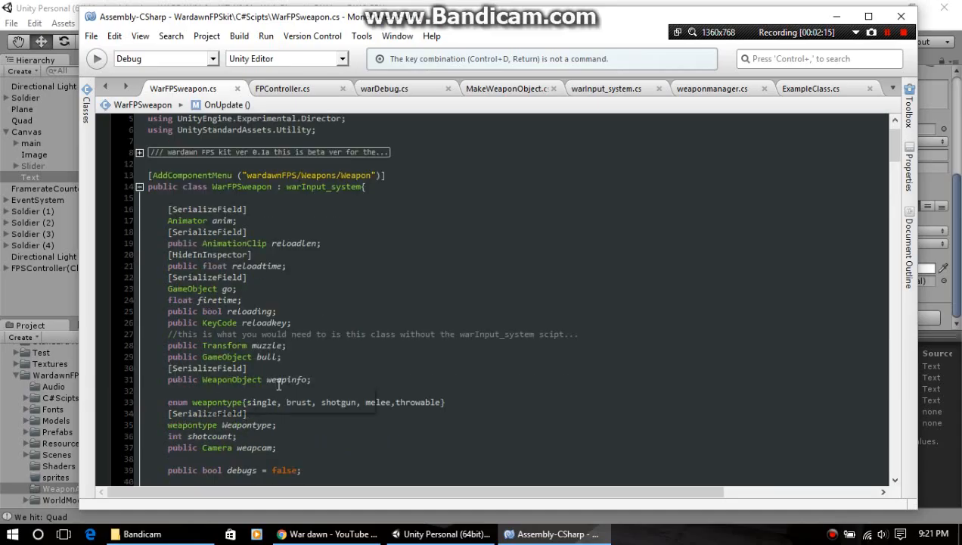
mouse_move(426, 262)
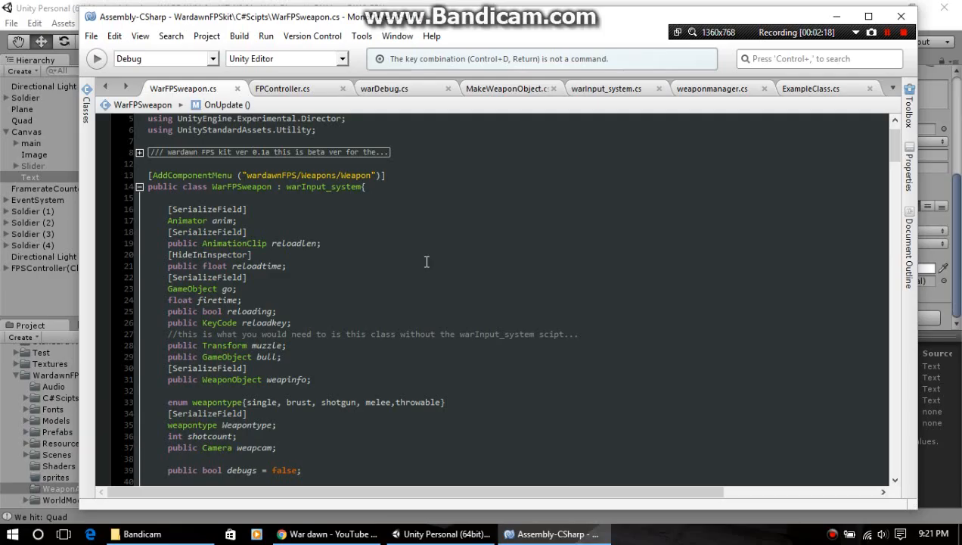
mouse_move(429, 361)
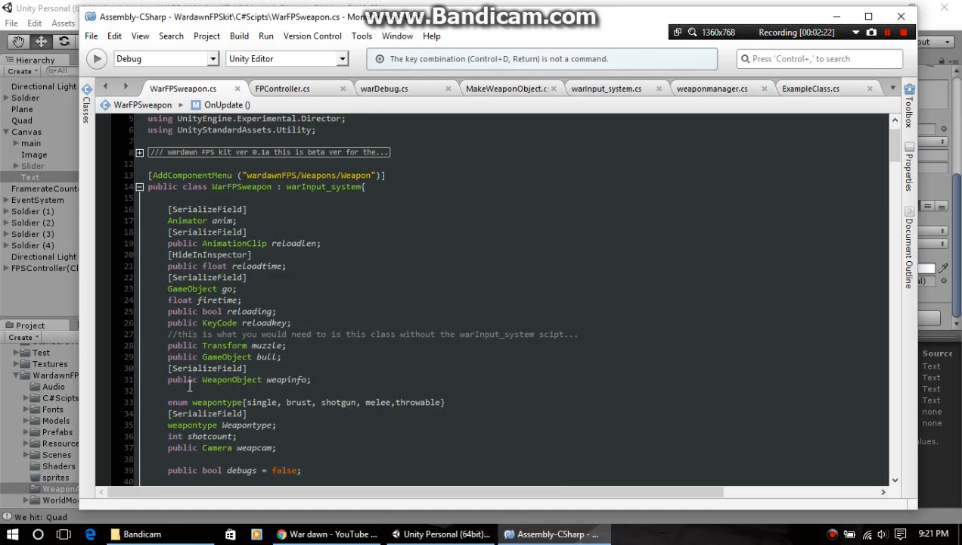
scroll("down", 3)
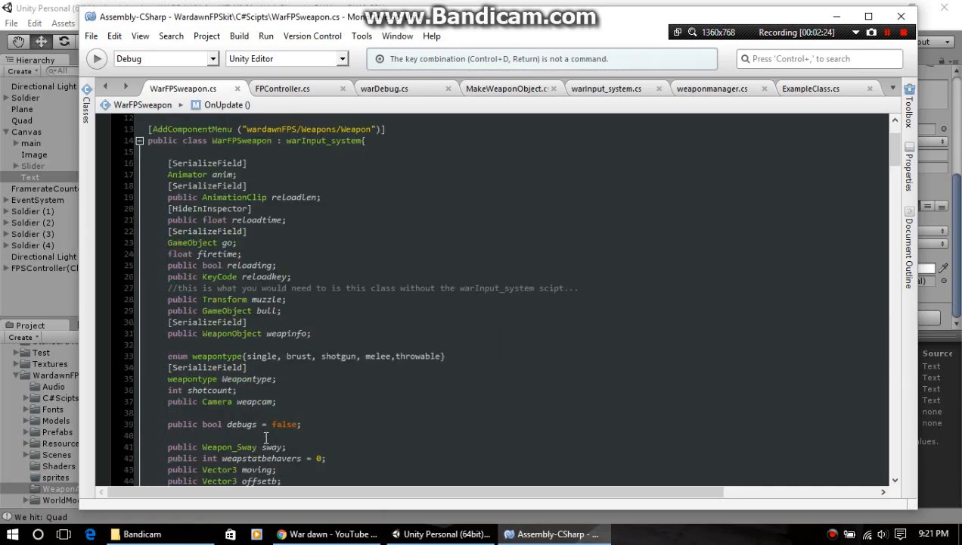
scroll("down", 3)
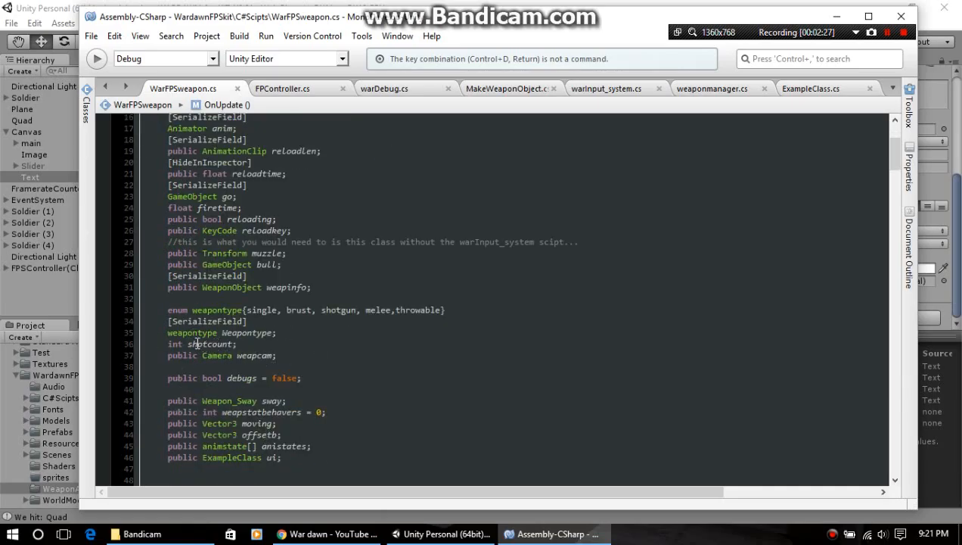
mouse_move(197, 344)
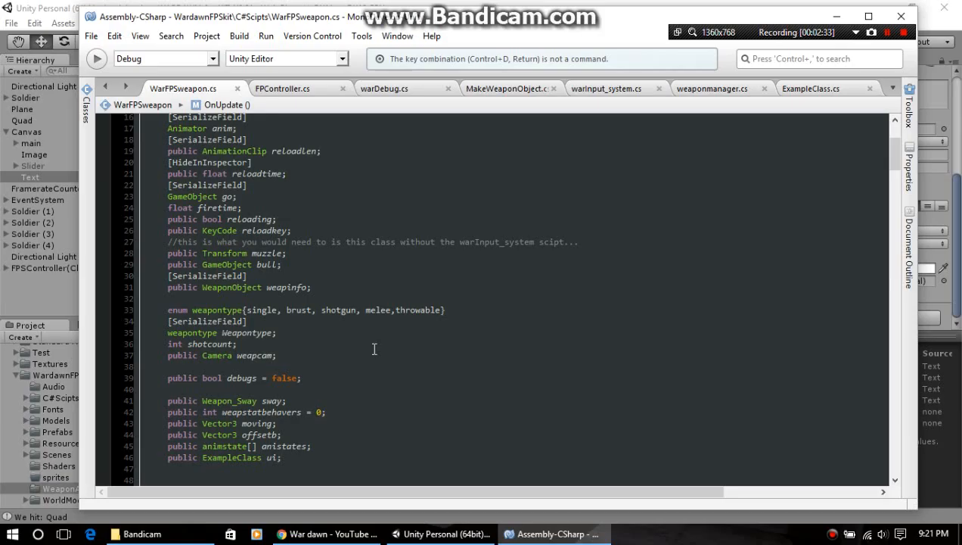
mouse_move(654, 154)
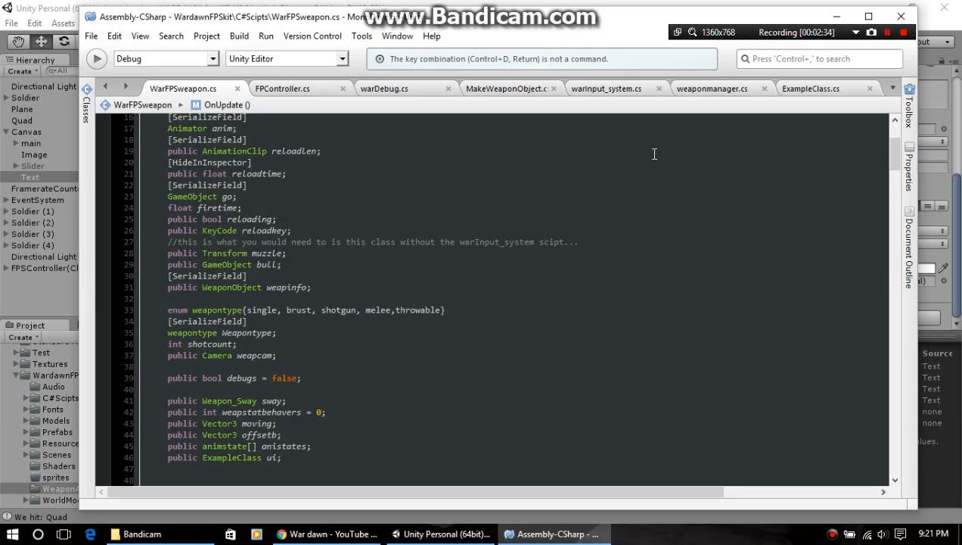
left_click(712, 89)
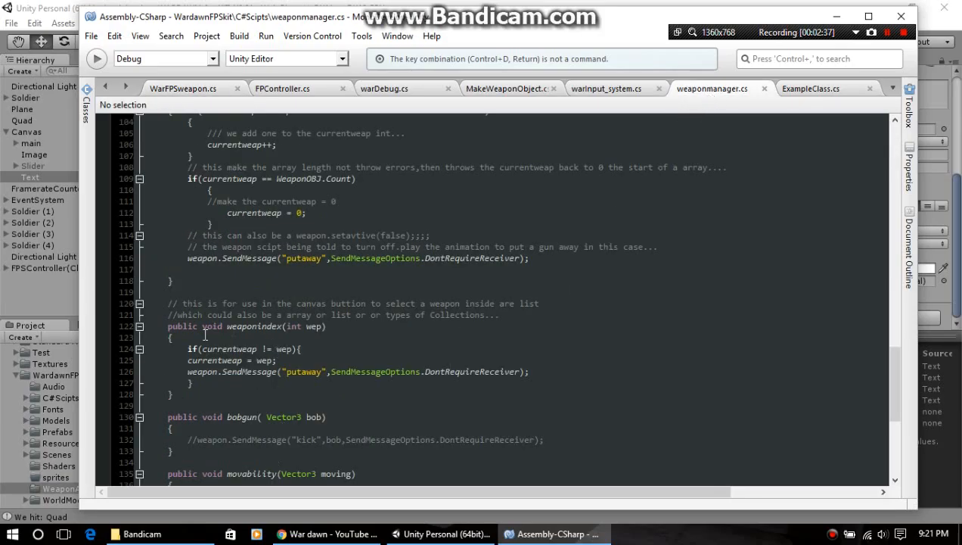
mouse_move(760, 192)
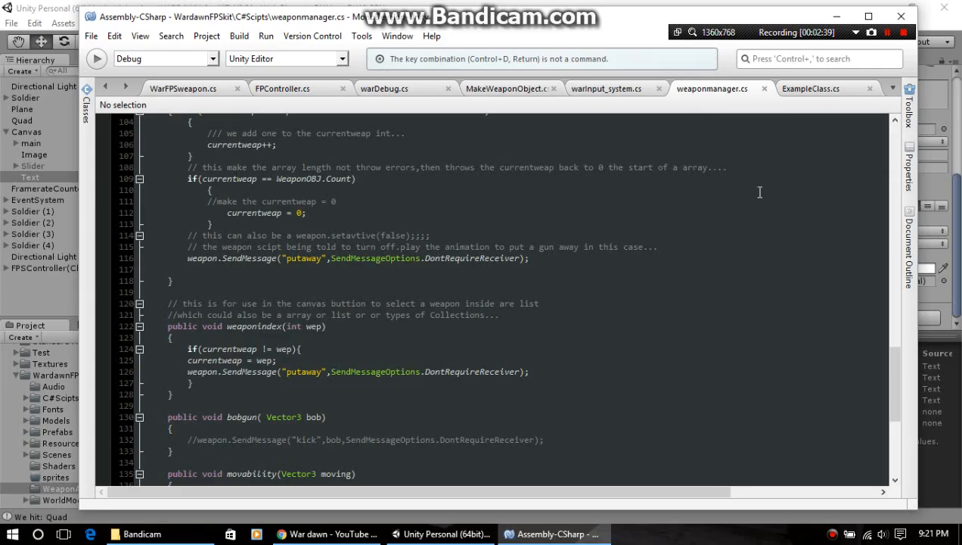
mouse_move(307, 381)
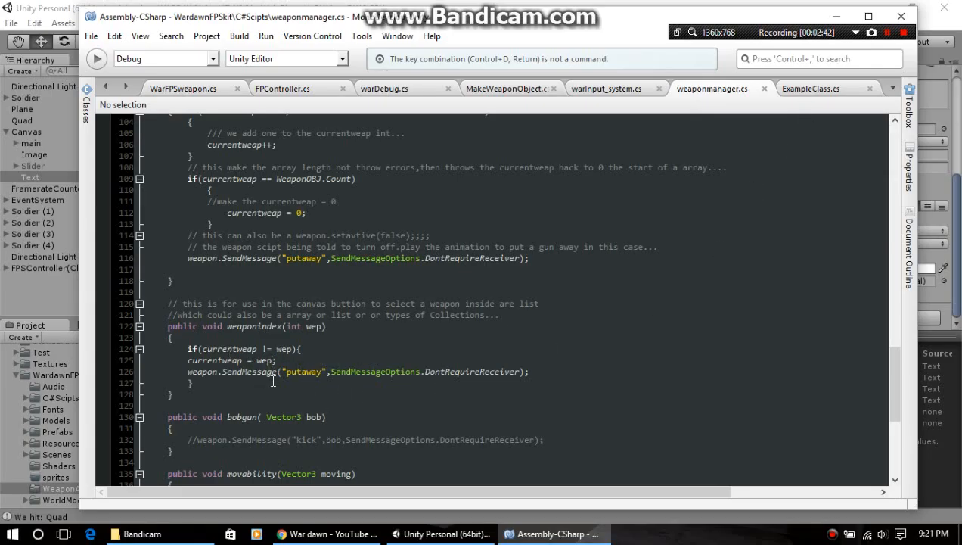
mouse_move(331, 399)
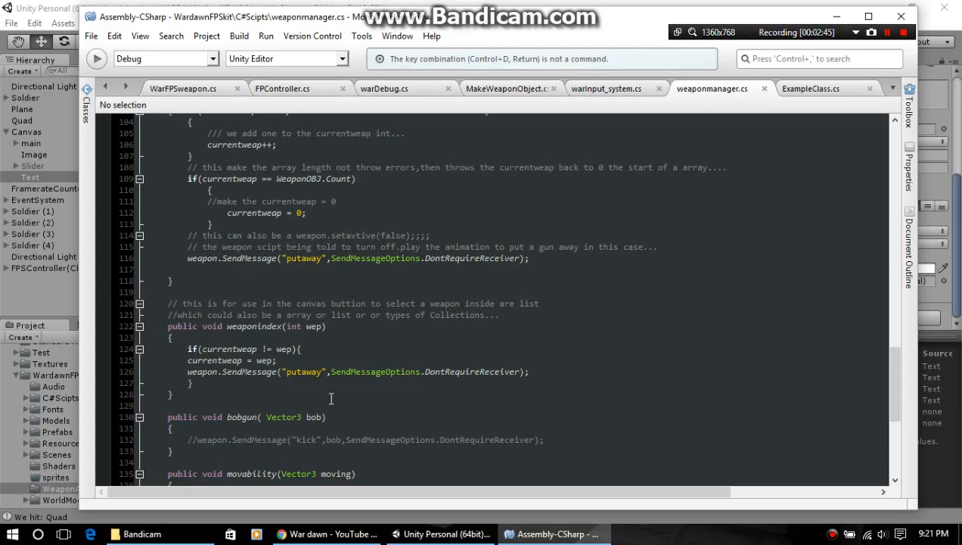
mouse_move(359, 391)
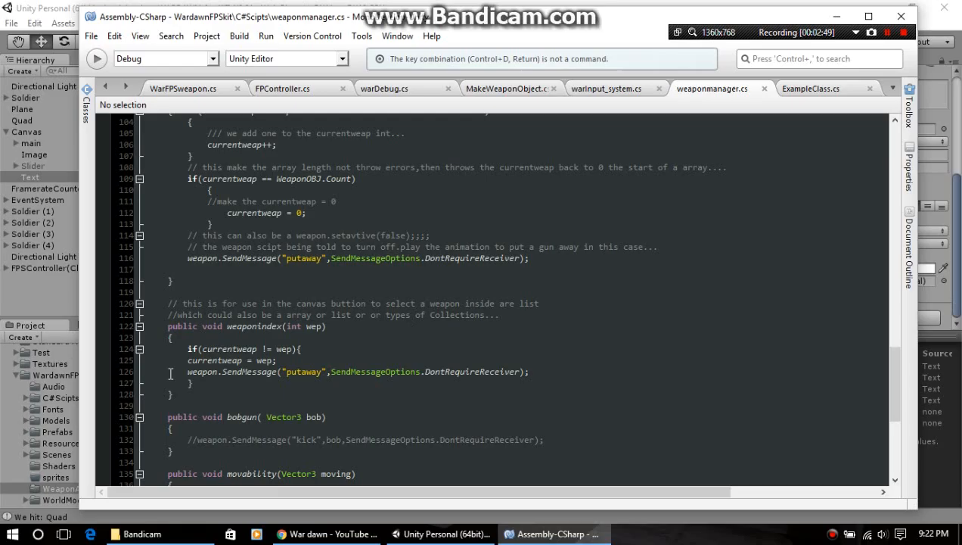
mouse_move(746, 182)
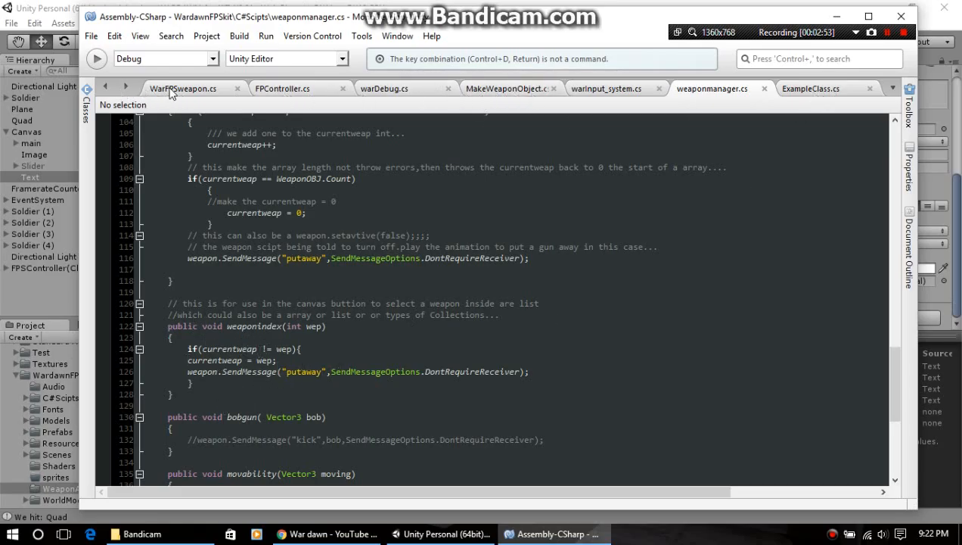
Review OnEnable's ExampleClass.setweap(this) call in WarFPSweapon.cs, then reopen ExampleClass.cs.
left_click(183, 89)
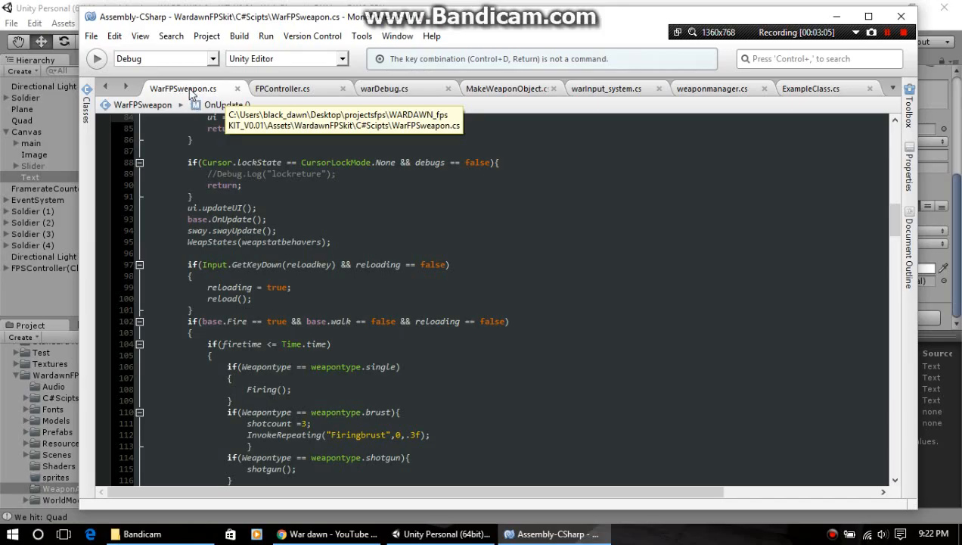
scroll("up", 3)
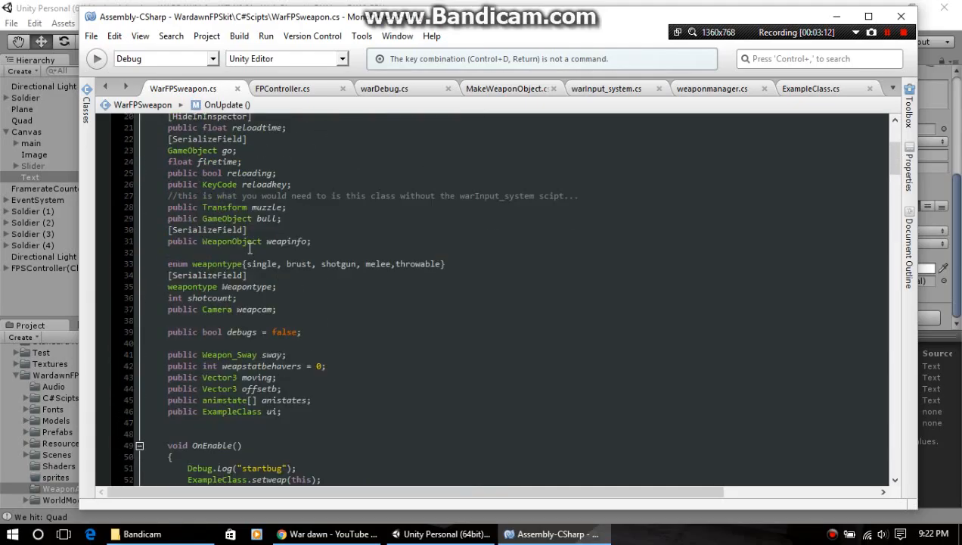
scroll("up", 3)
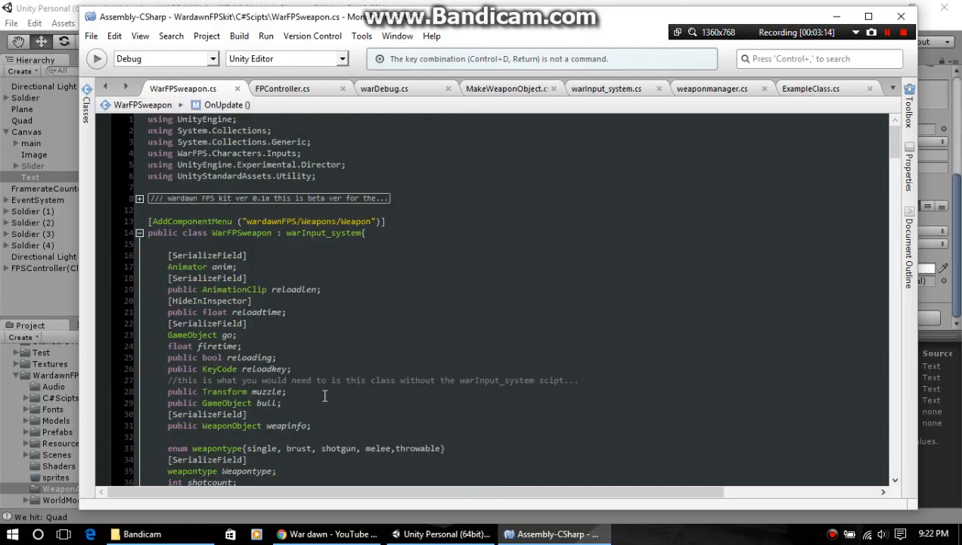
scroll("down", 3)
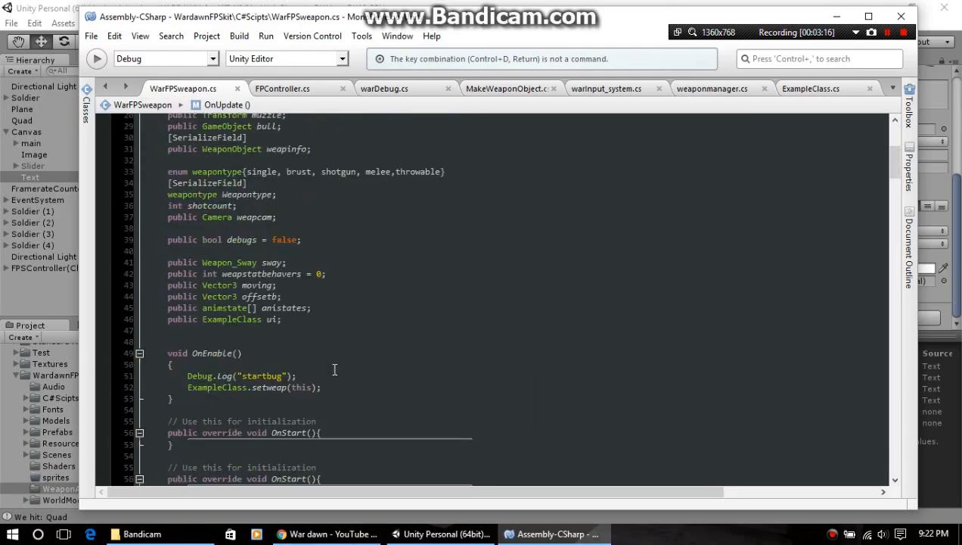
scroll("down", 3)
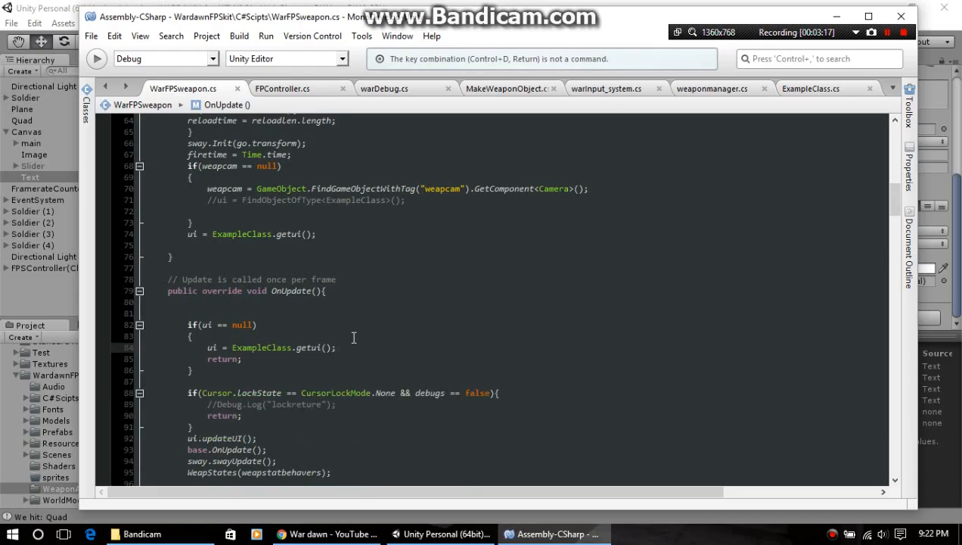
scroll("down", 3)
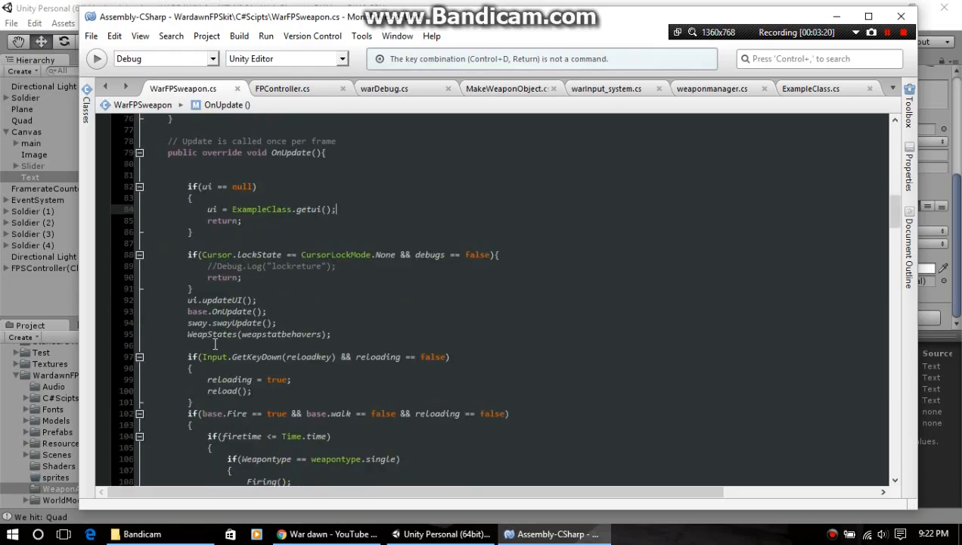
scroll("down", 3)
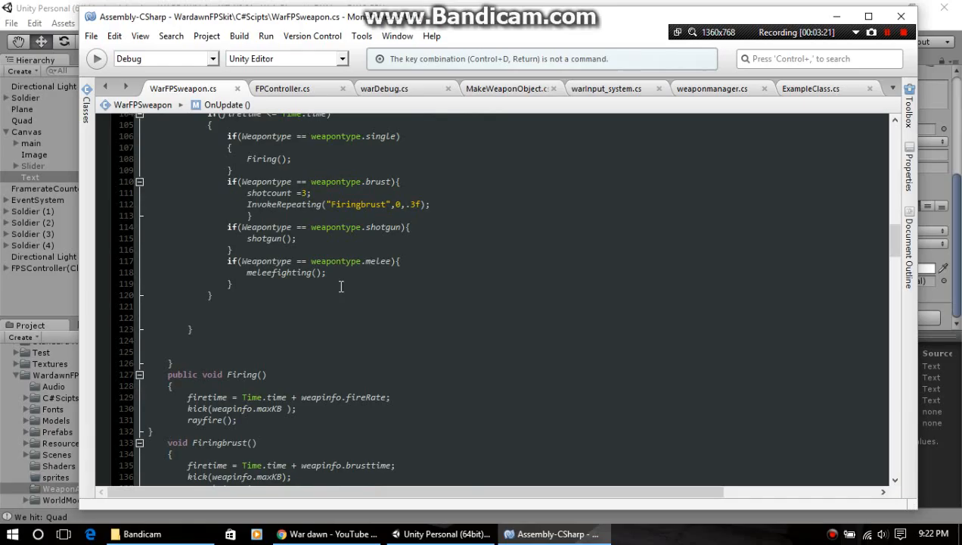
scroll("down", 3)
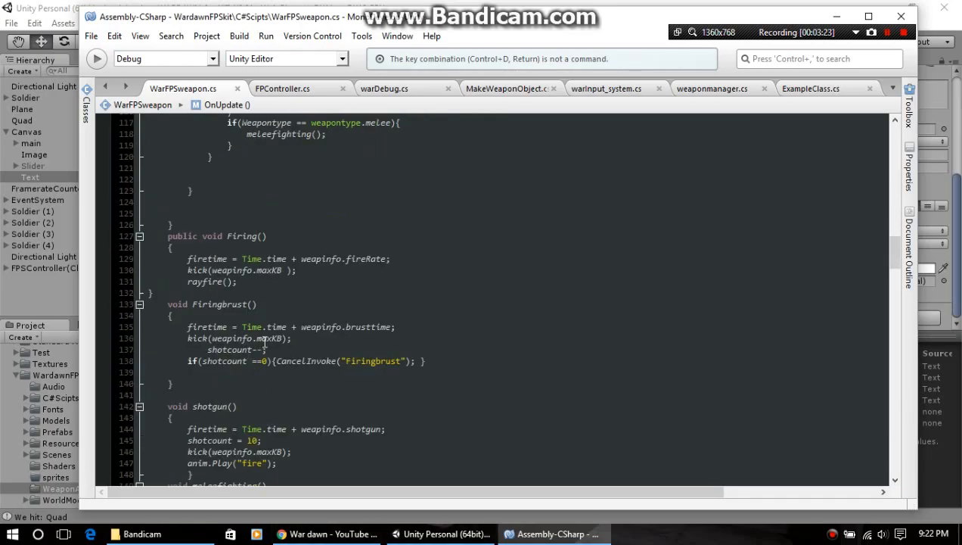
scroll("up", 3)
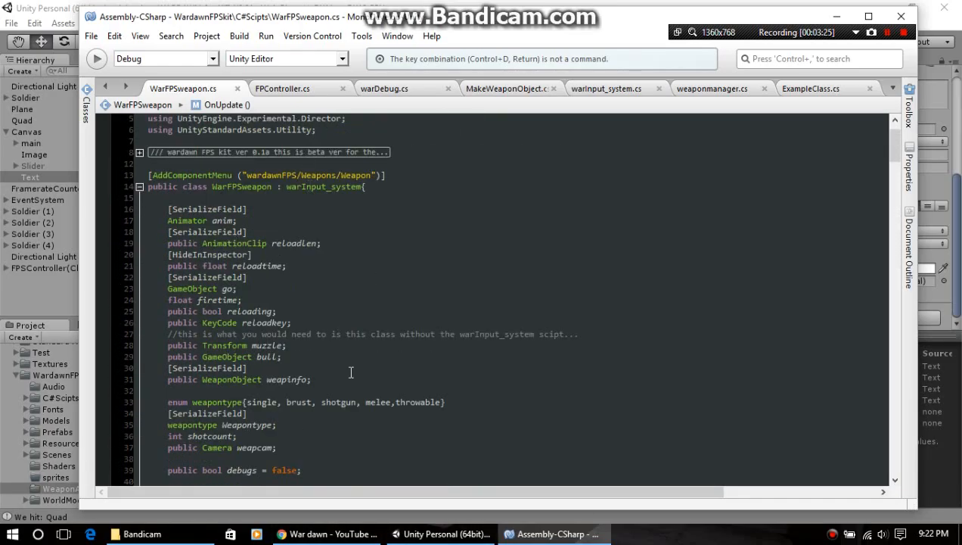
scroll("down", 3)
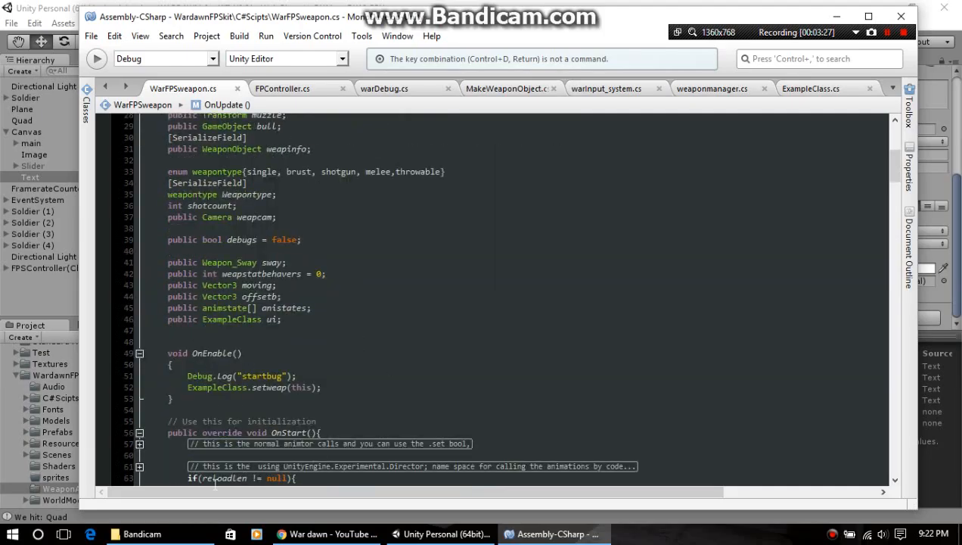
scroll("down", 3)
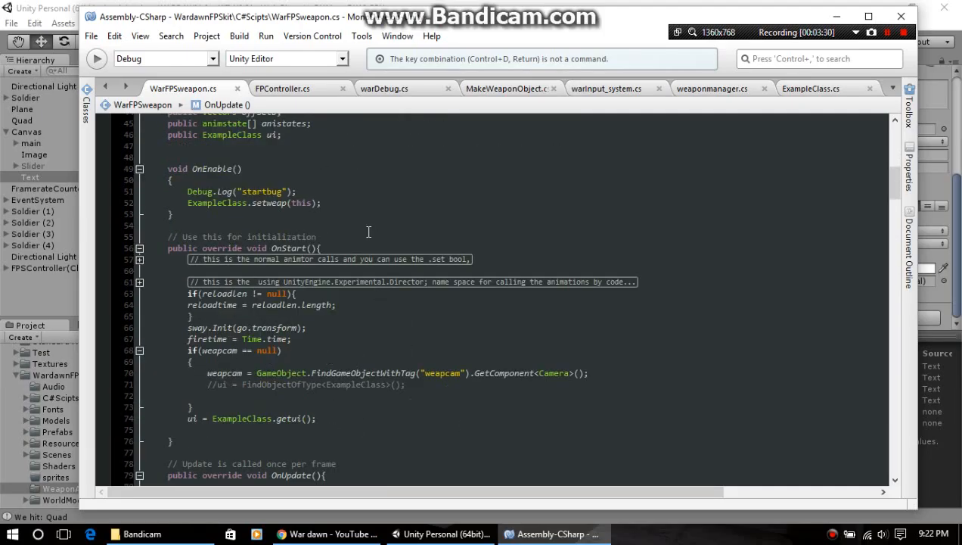
mouse_move(257, 206)
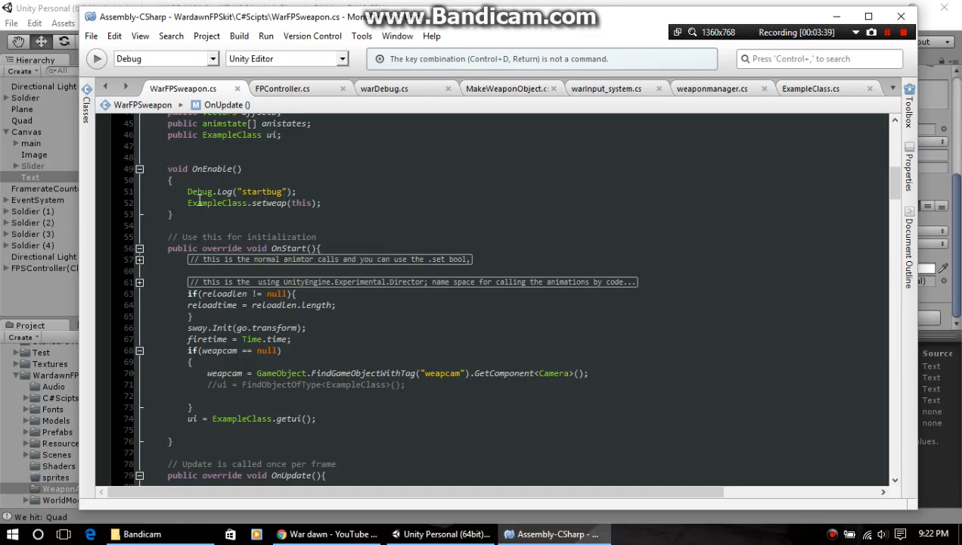
mouse_move(219, 203)
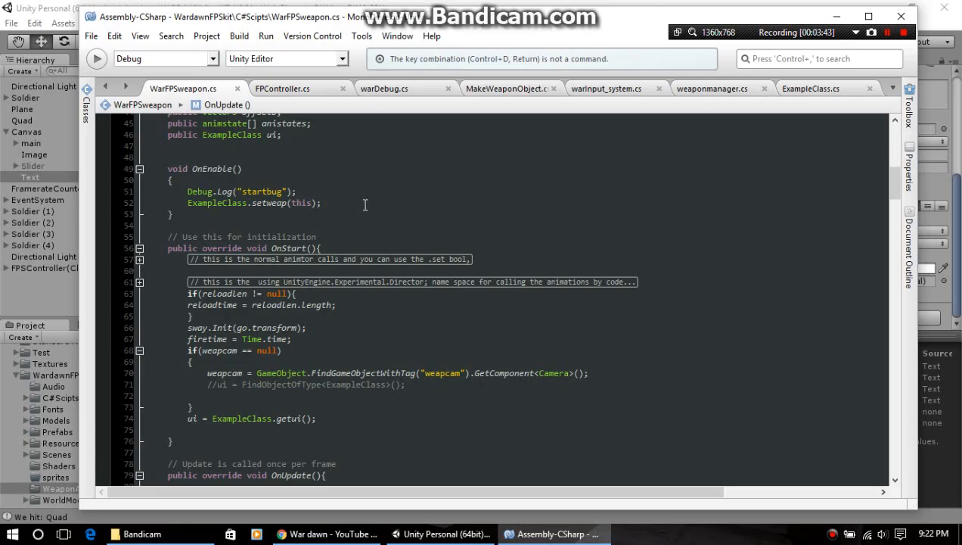
mouse_move(455, 234)
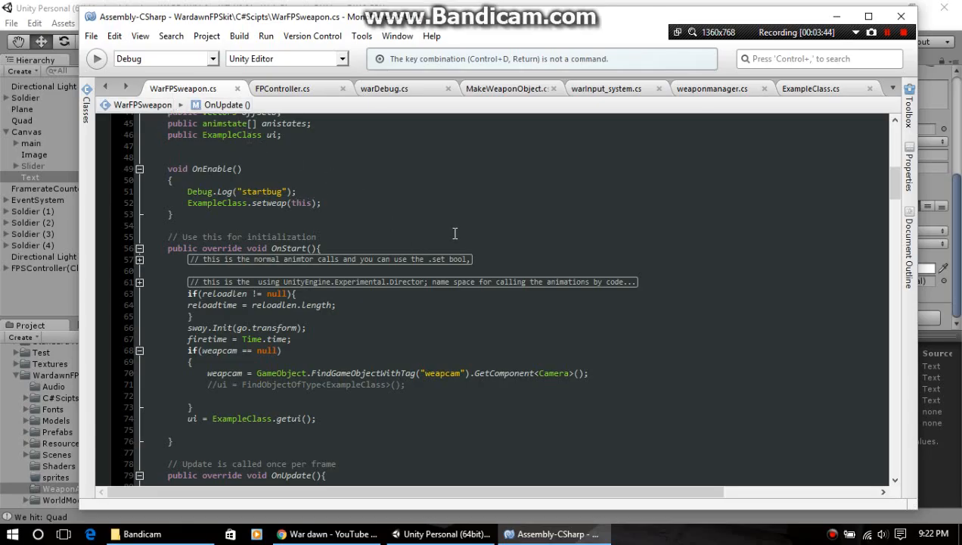
mouse_move(632, 138)
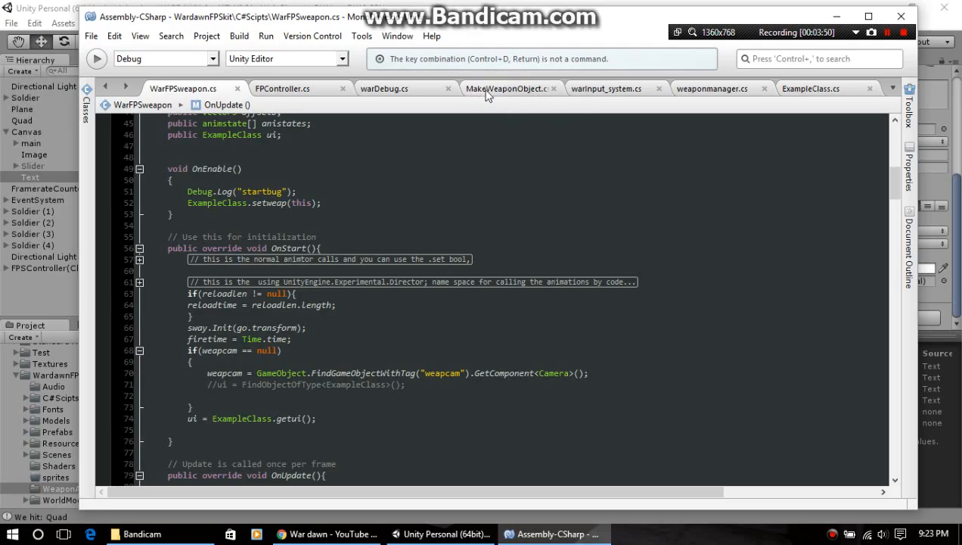
mouse_move(294, 100)
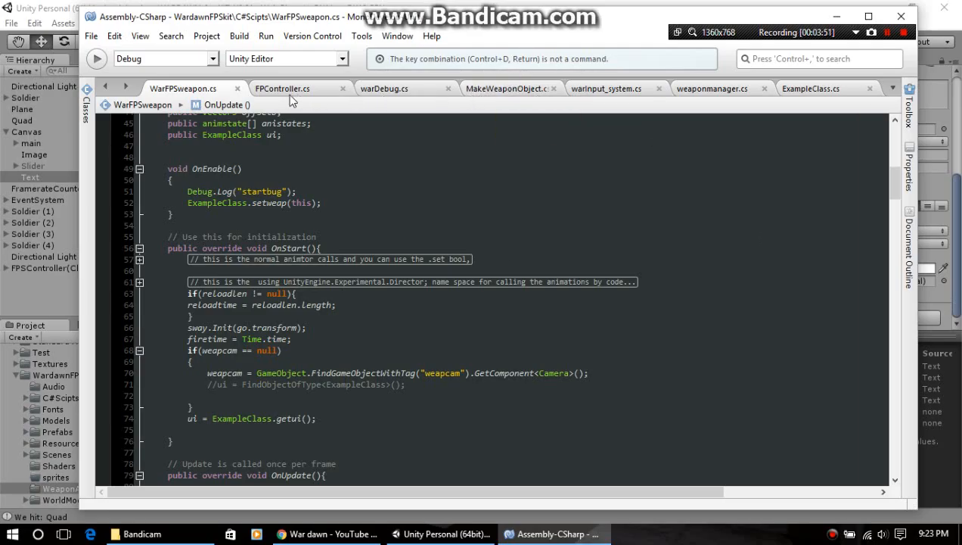
mouse_move(649, 114)
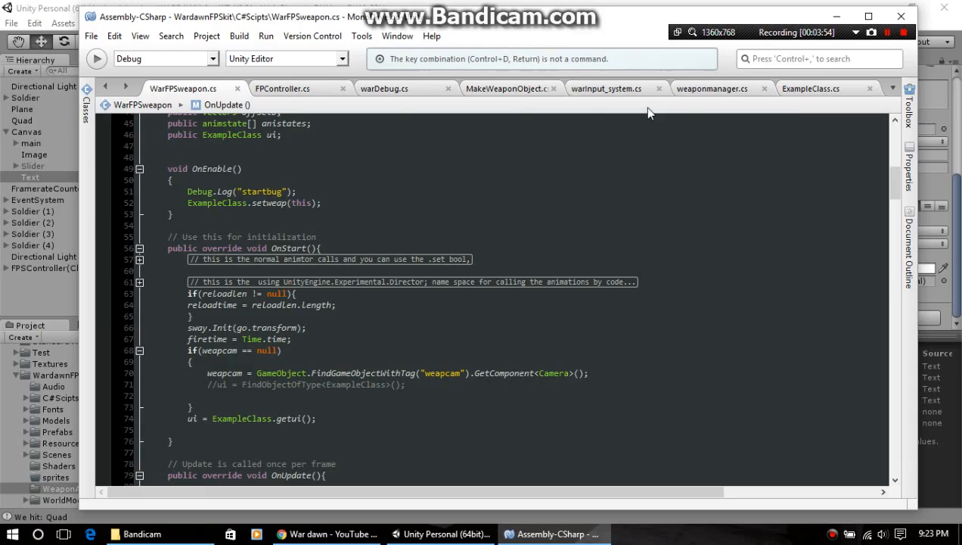
left_click(810, 89)
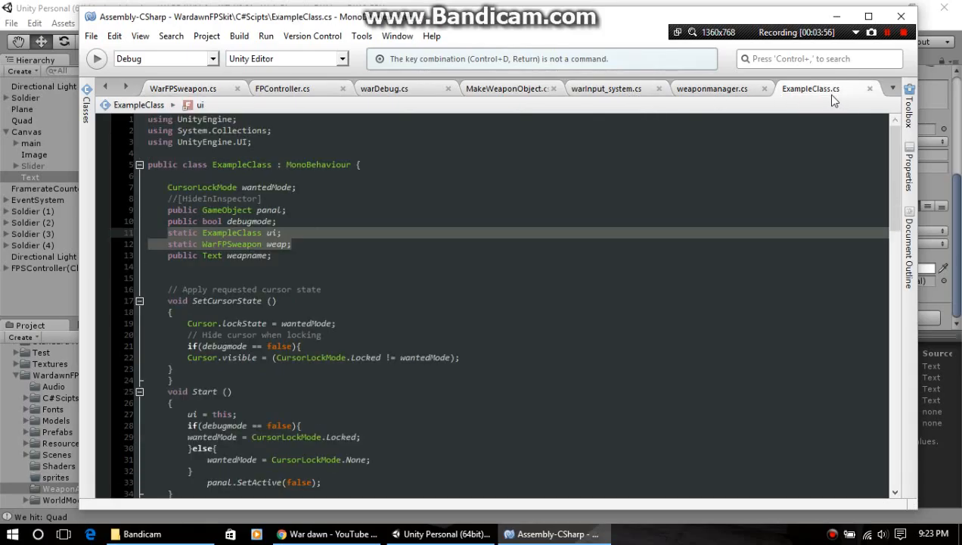
scroll("down", 3)
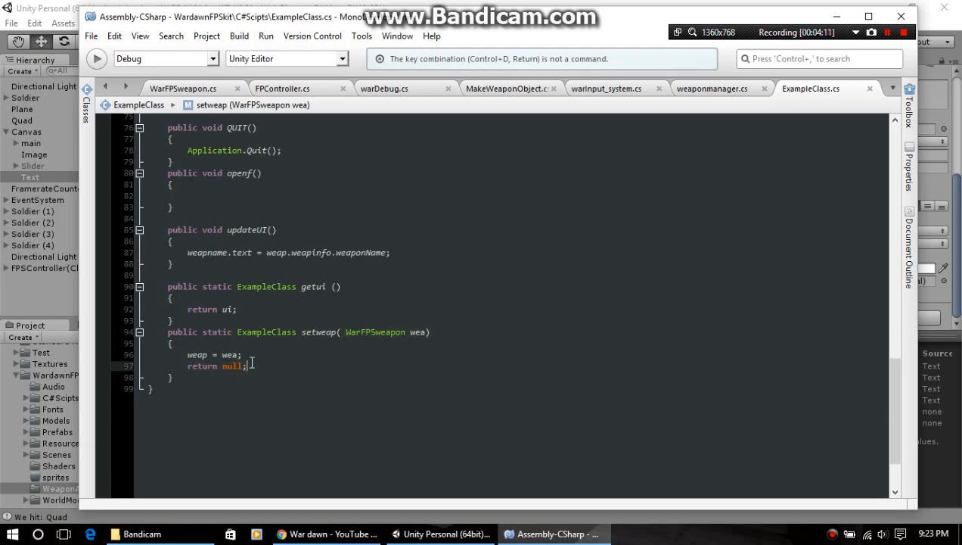
scroll("up", 3)
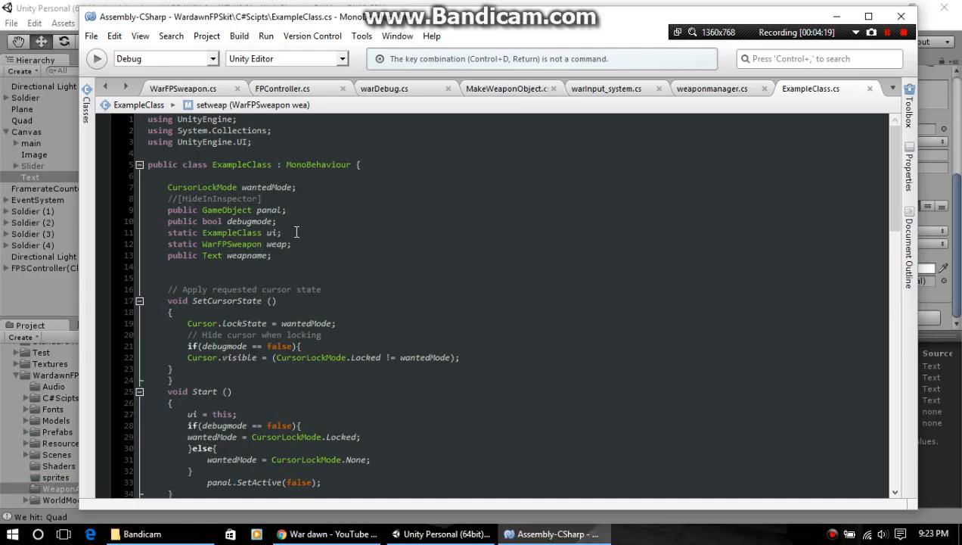
scroll("down", 3)
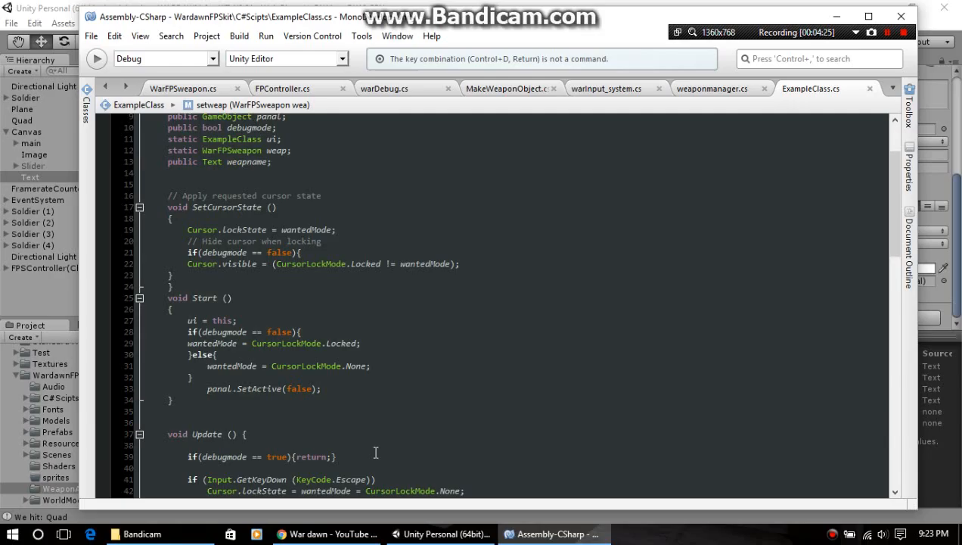
scroll("down", 3)
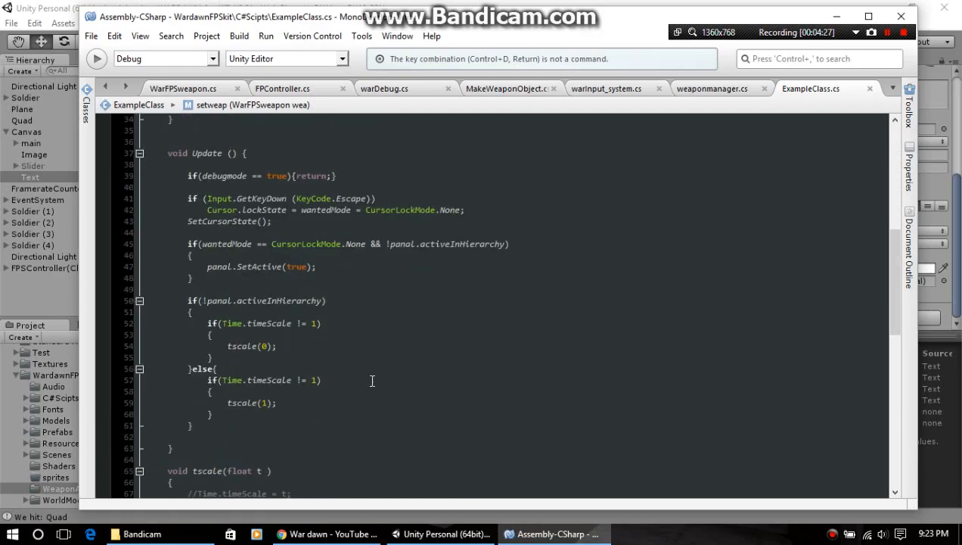
scroll("down", 3)
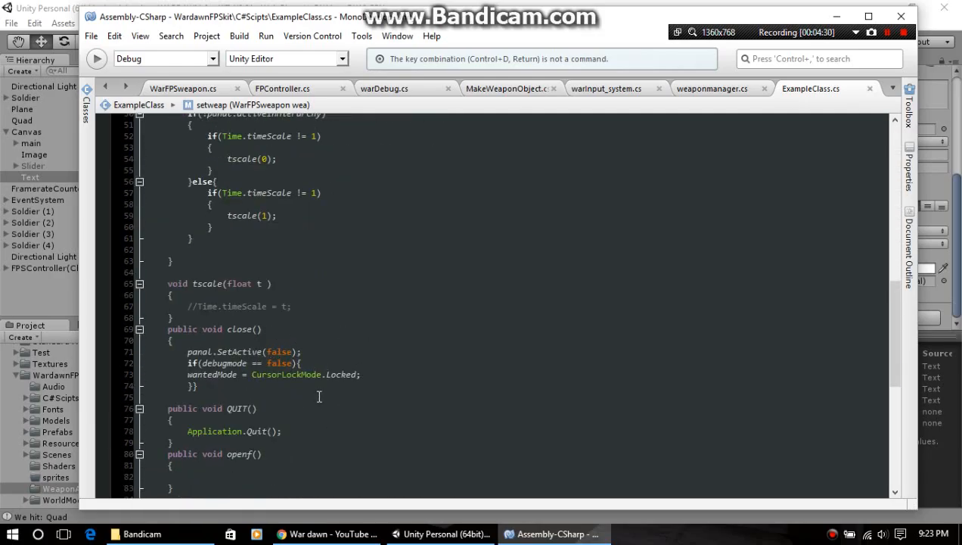
scroll("down", 3)
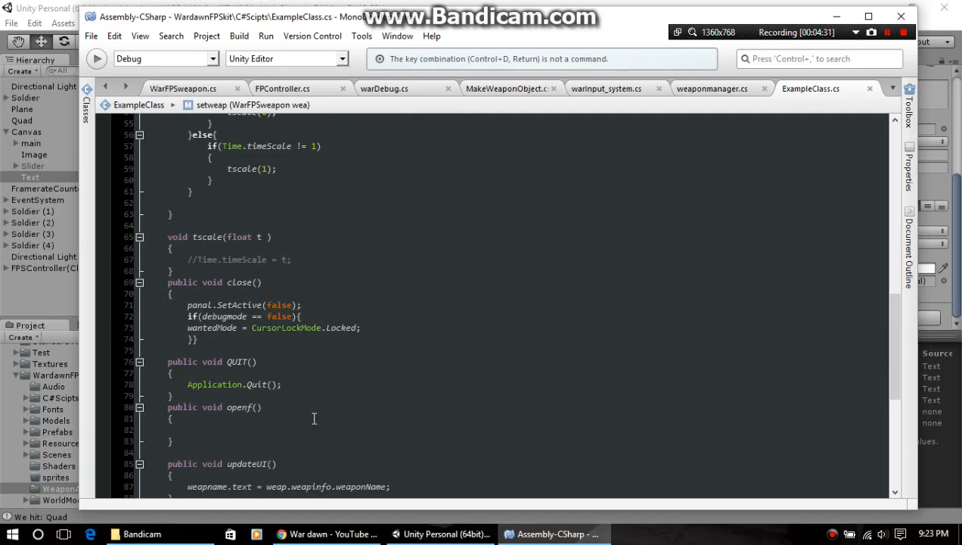
scroll("down", 3)
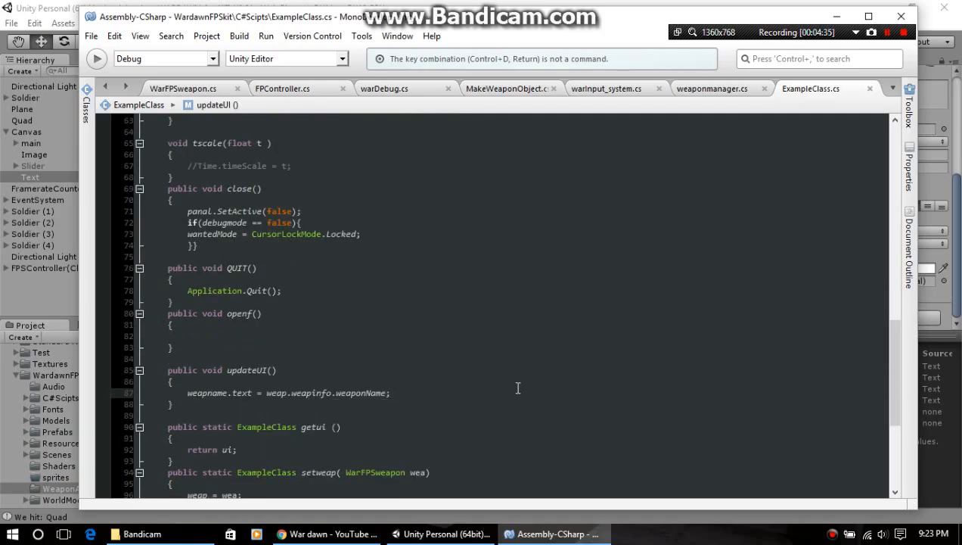
Add a new line after the weaponName assignment in updateUI and type 'wea.' to browse members.
left_click(390, 392)
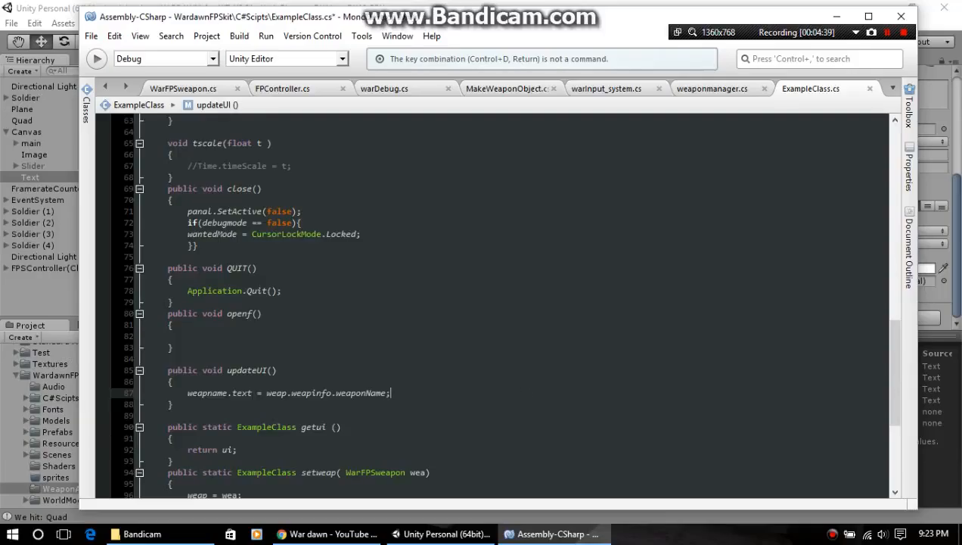
key("Return")
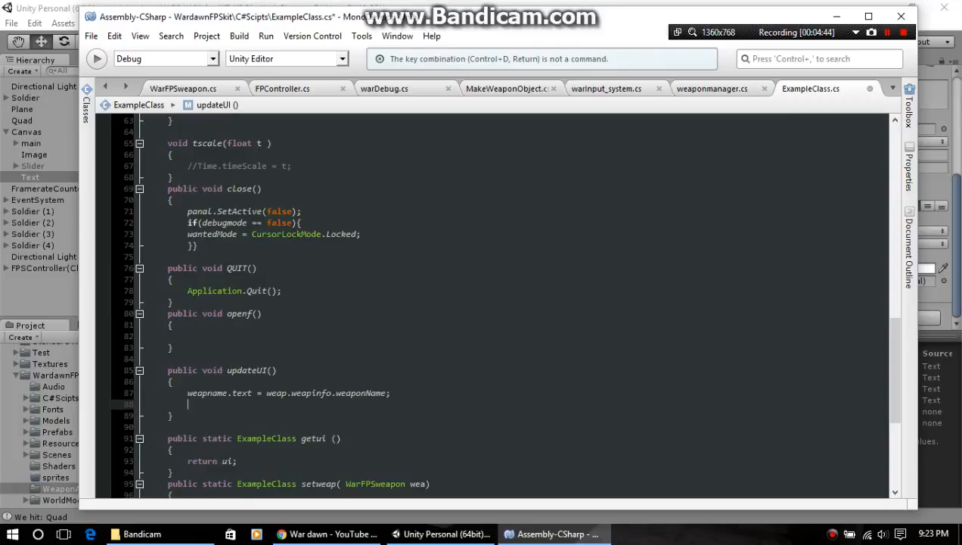
type("weap")
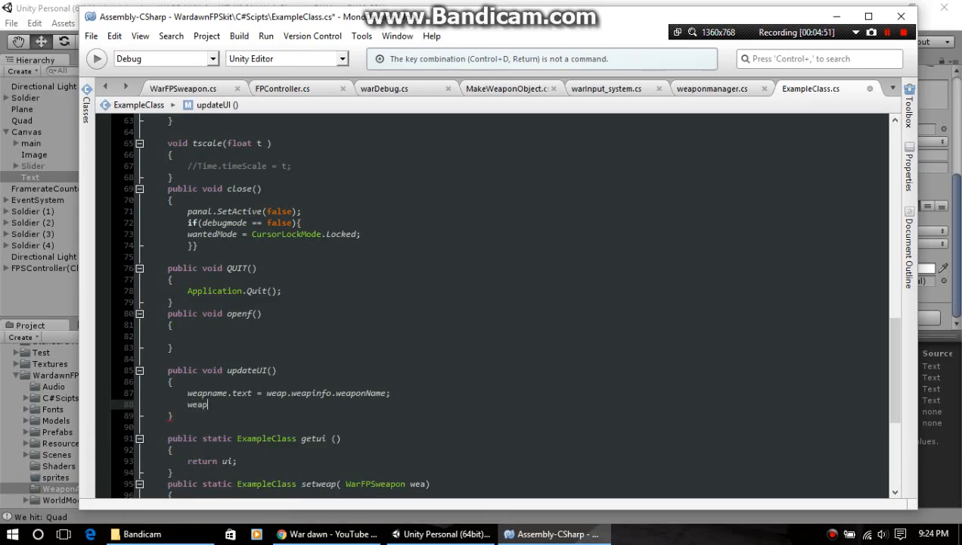
type(".")
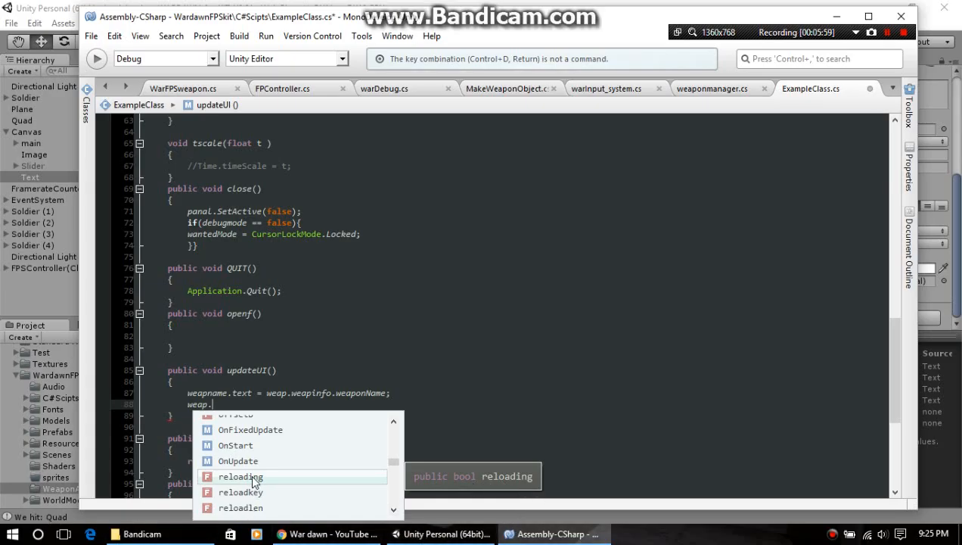
mouse_move(257, 460)
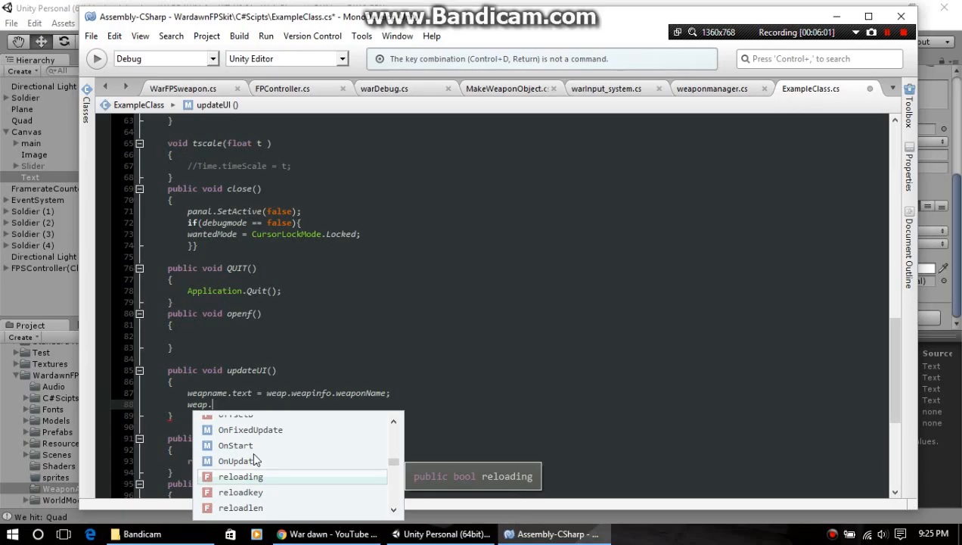
mouse_move(222, 528)
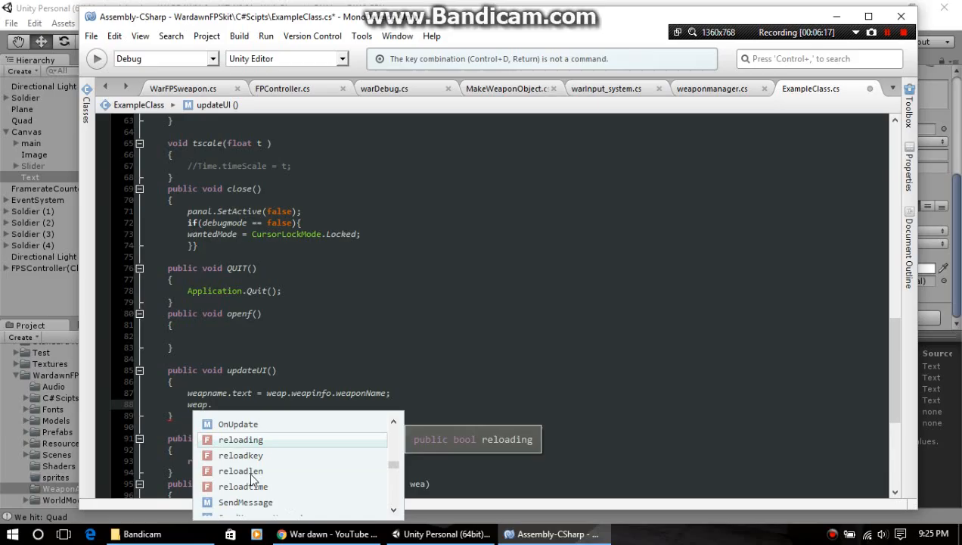
mouse_move(261, 470)
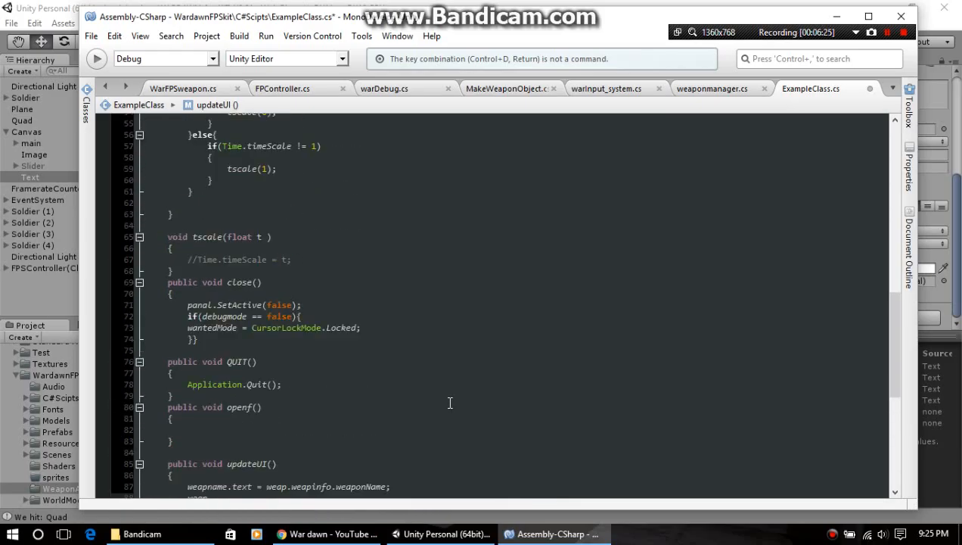
Scroll to the top of ExampleClass.cs and switch to the running Unity game.
scroll("up", 3)
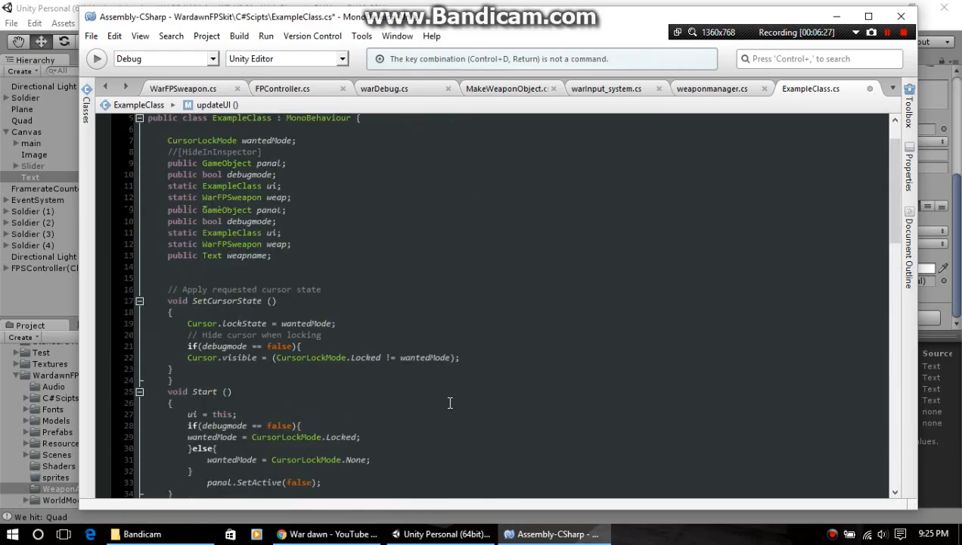
scroll("up", 3)
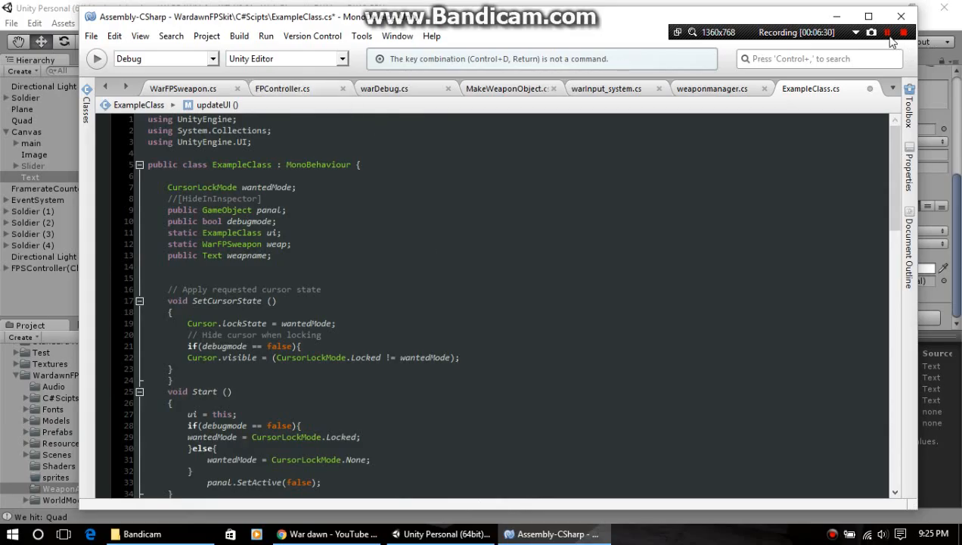
left_click(442, 533)
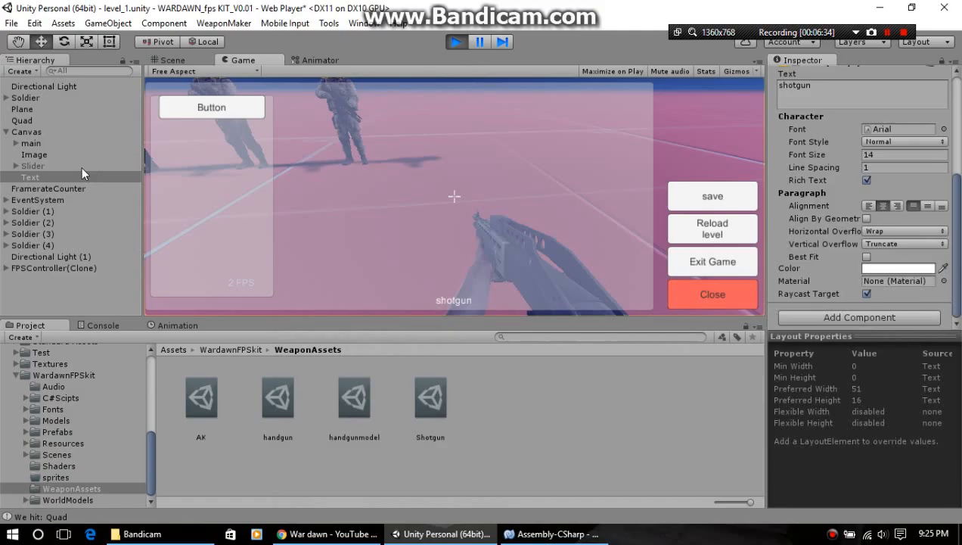
Enable the Slider object under Canvas in the Inspector, then return to ExampleClass in MonoDevelop.
left_click(33, 165)
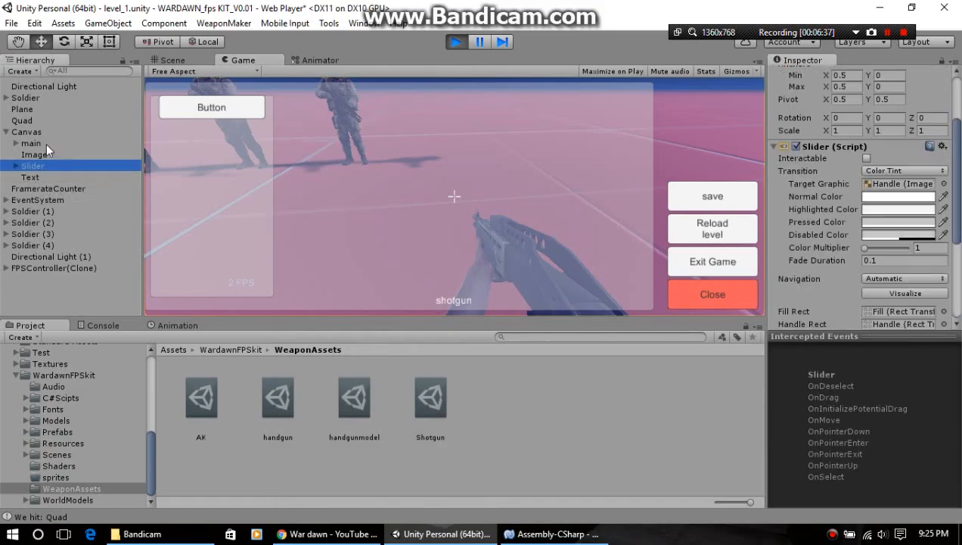
scroll("down", 3)
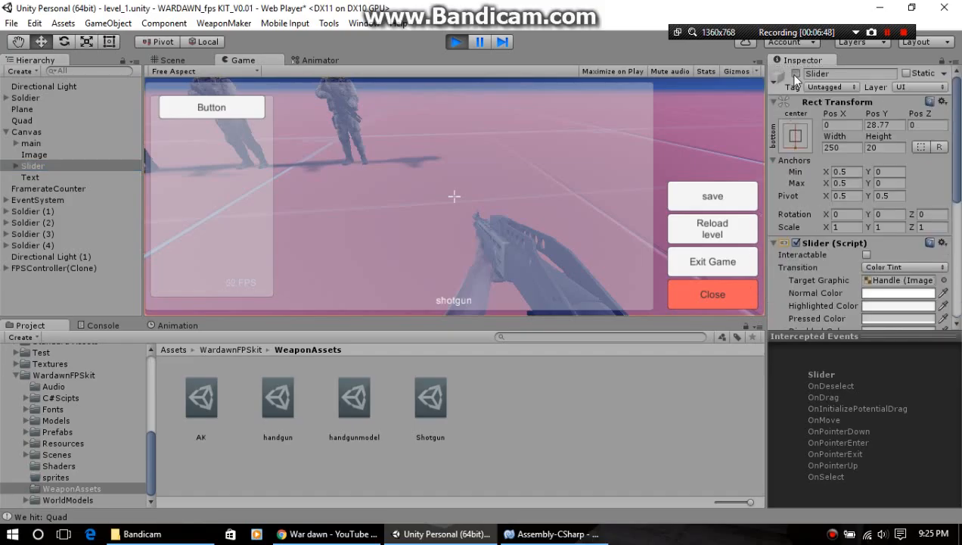
left_click(712, 195)
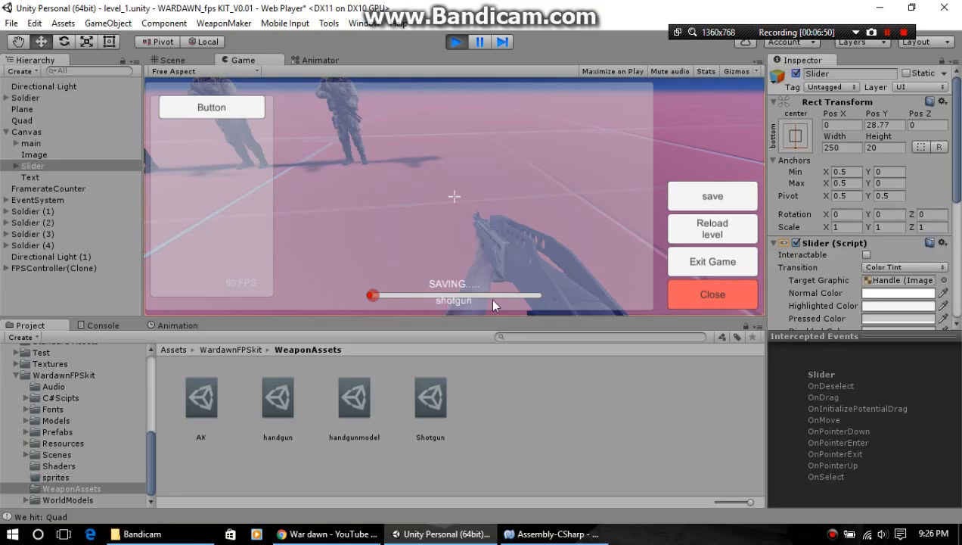
mouse_move(548, 295)
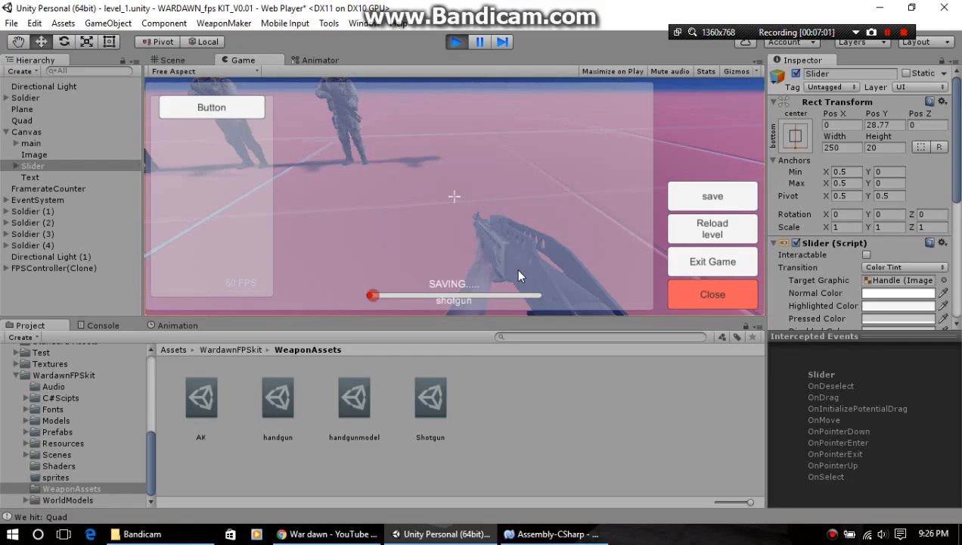
left_click(553, 534)
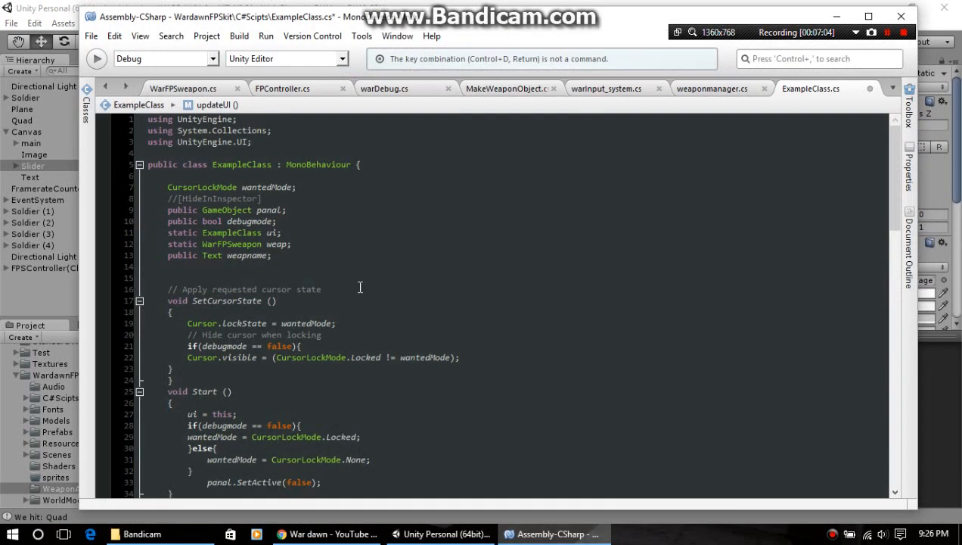
Add a '.' after weap on line 88 in updateUI, then switch to WarFPSweapon.cs.
scroll("down", 3)
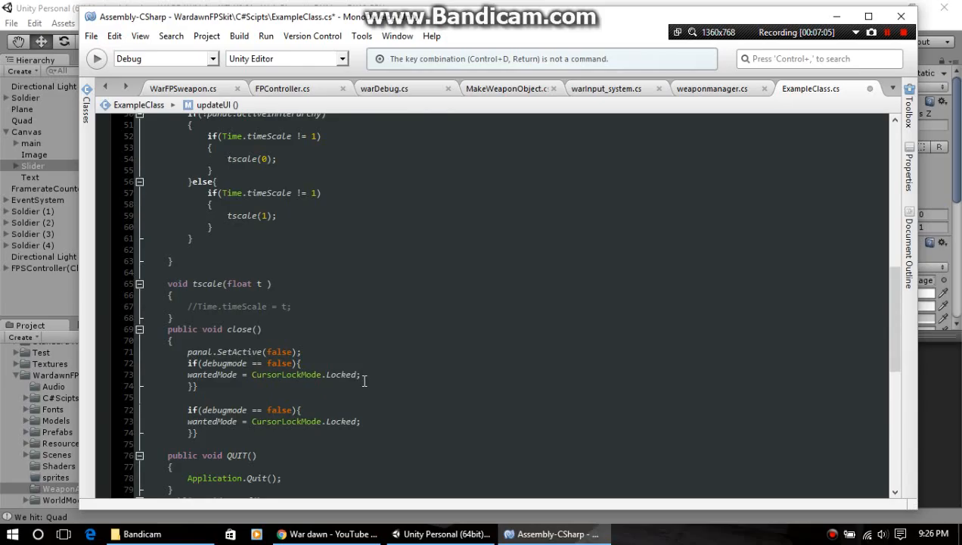
scroll("down", 3)
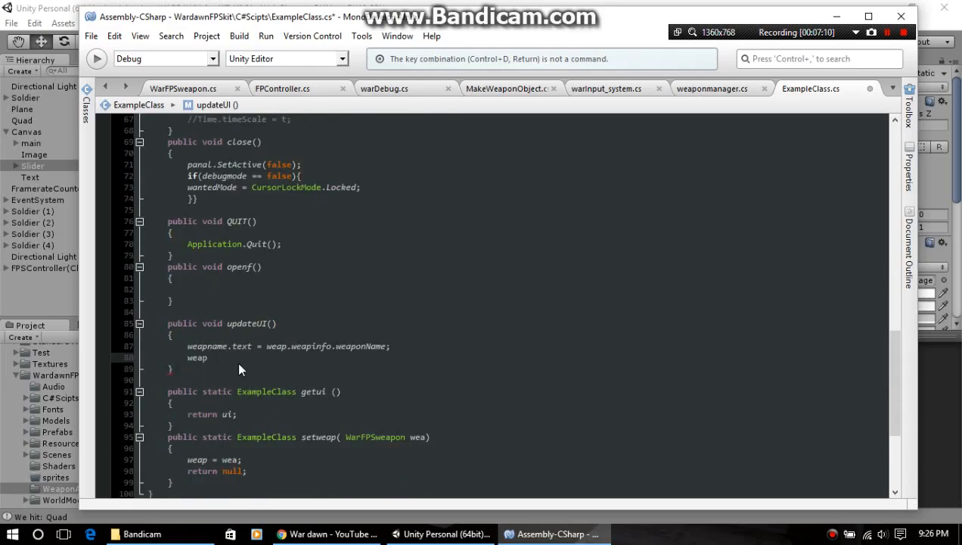
type(".")
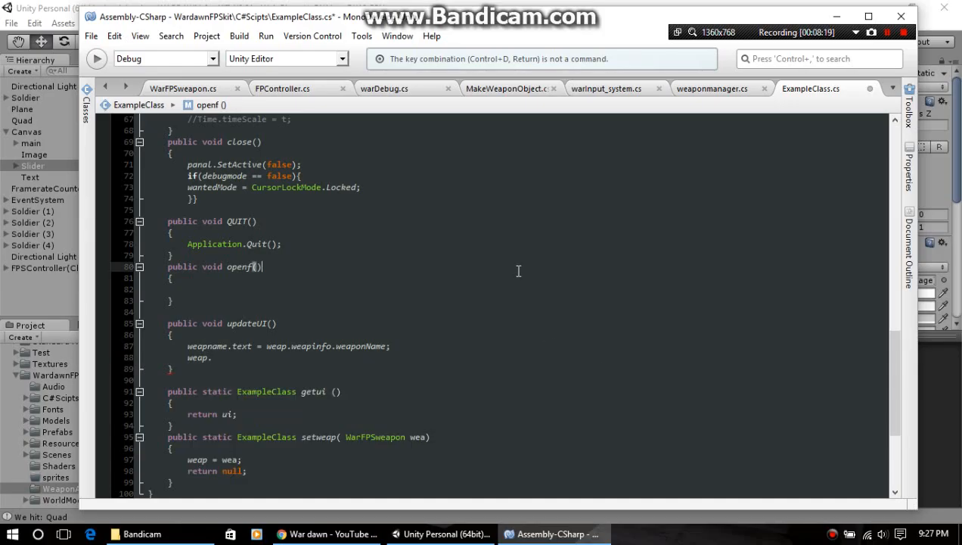
scroll("up", 3)
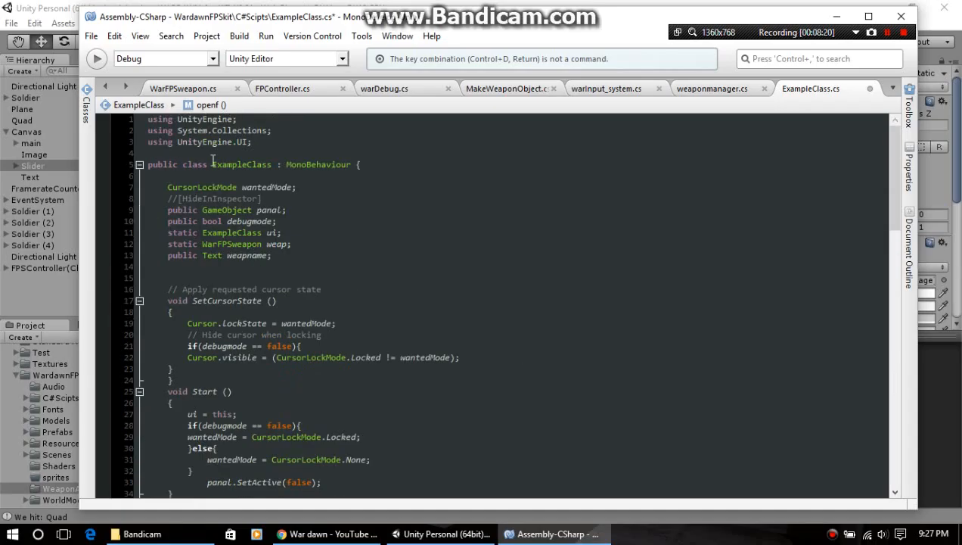
left_click(182, 88)
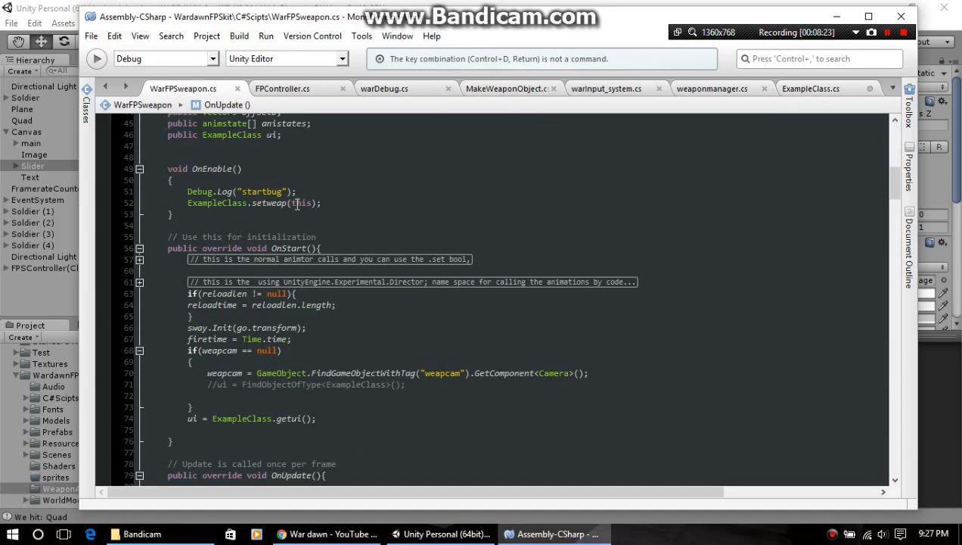
mouse_move(625, 365)
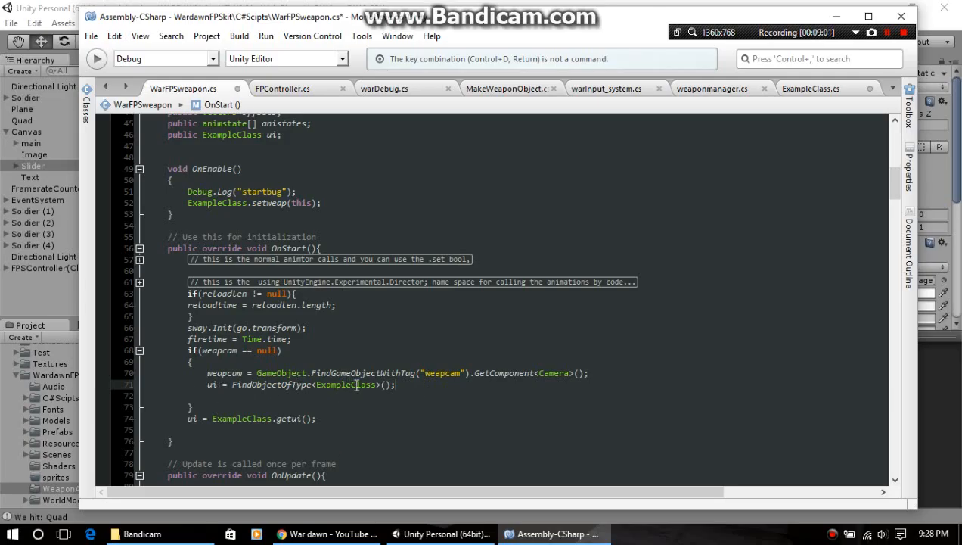
mouse_move(346, 384)
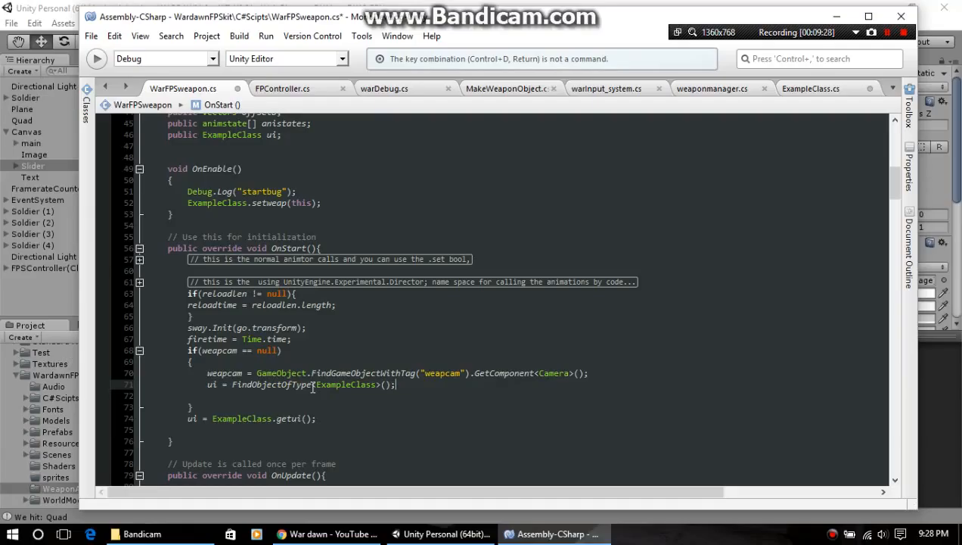
mouse_move(403, 388)
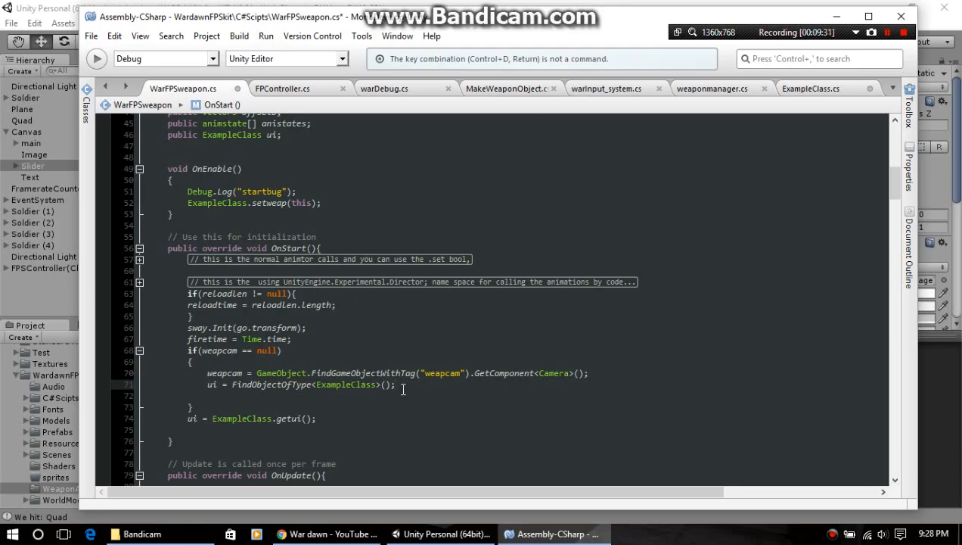
mouse_move(707, 94)
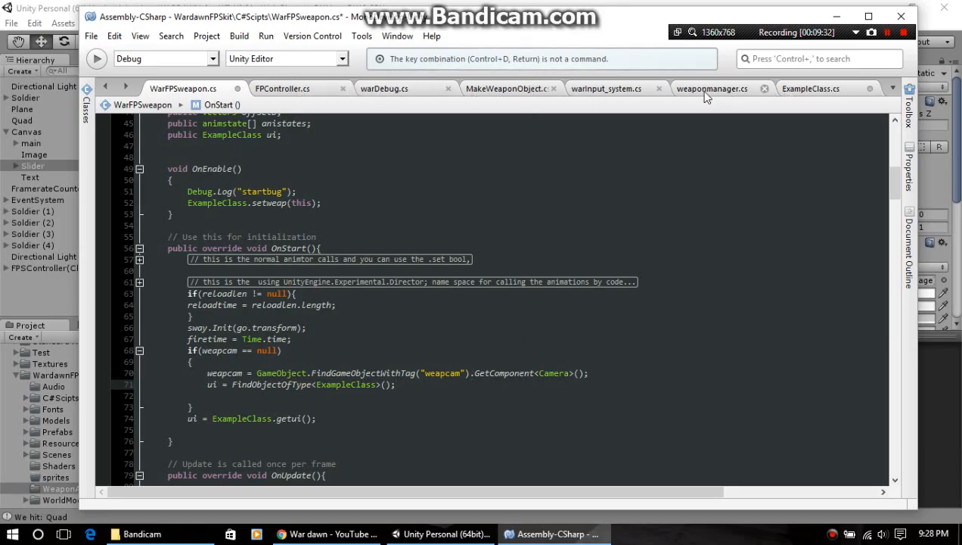
left_click(811, 88)
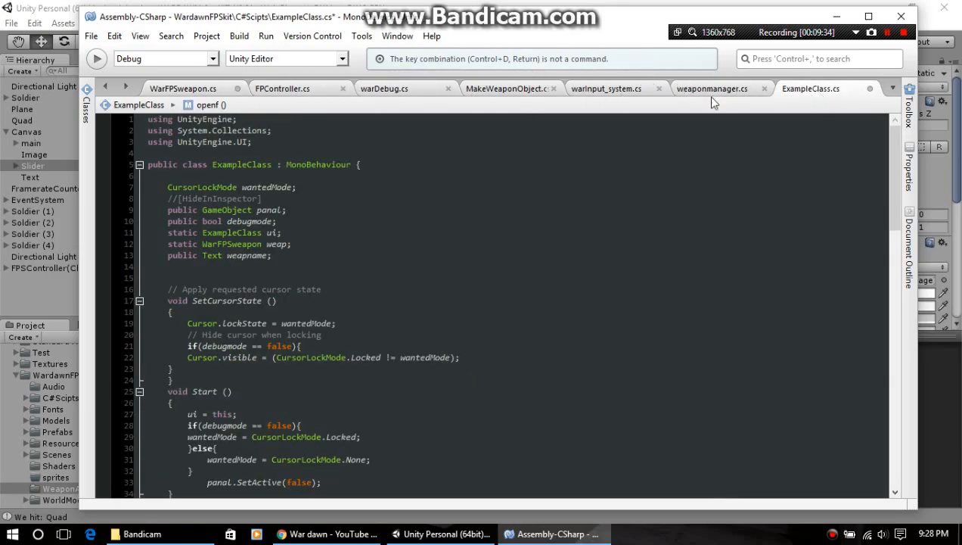
scroll("down", 3)
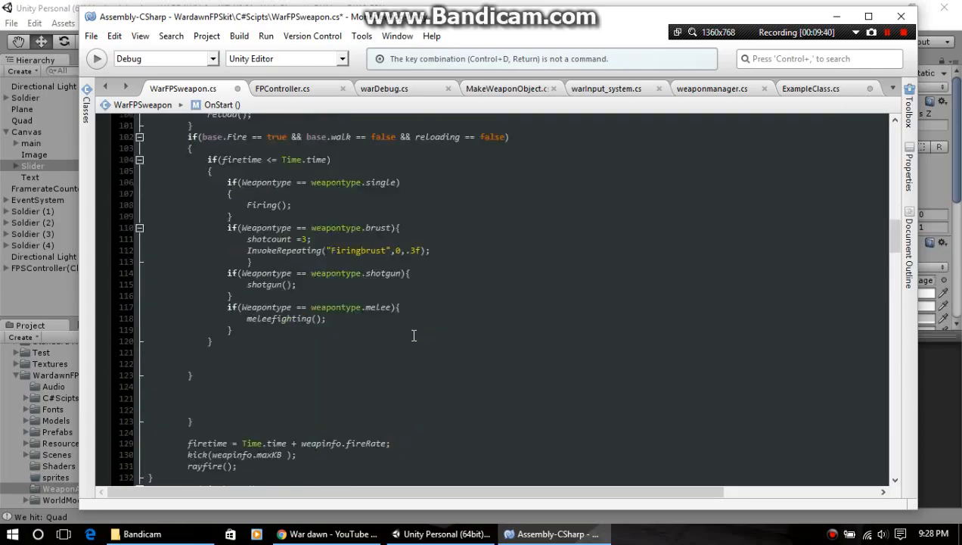
scroll("down", 3)
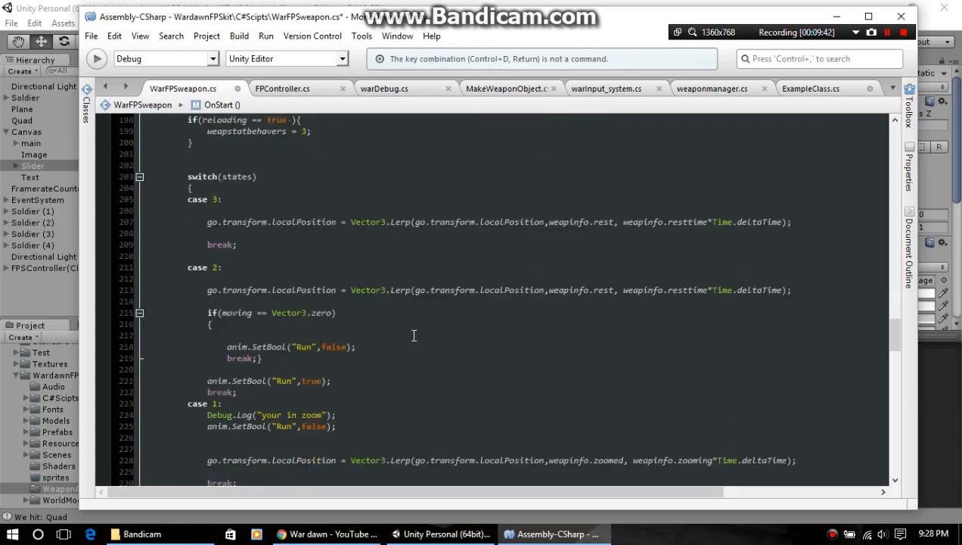
scroll("down", 3)
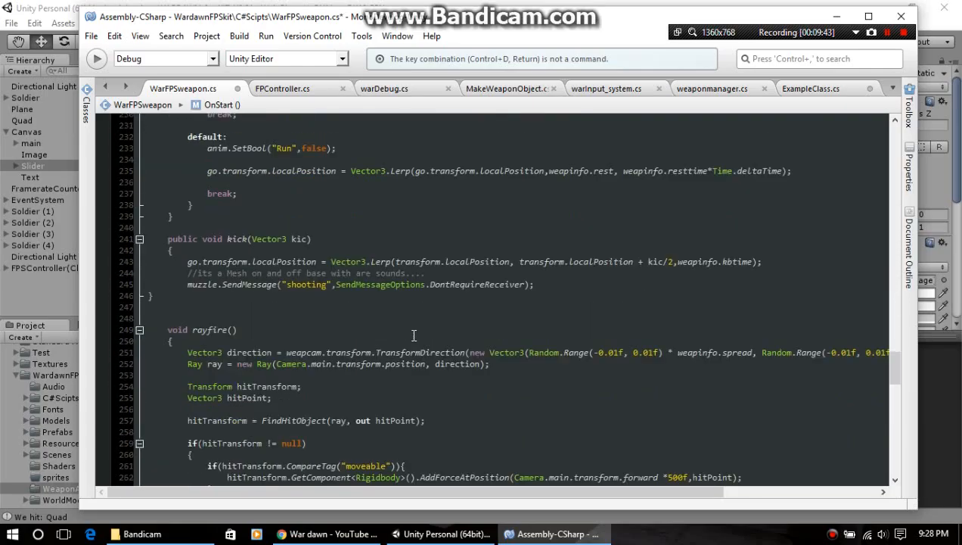
scroll("down", 3)
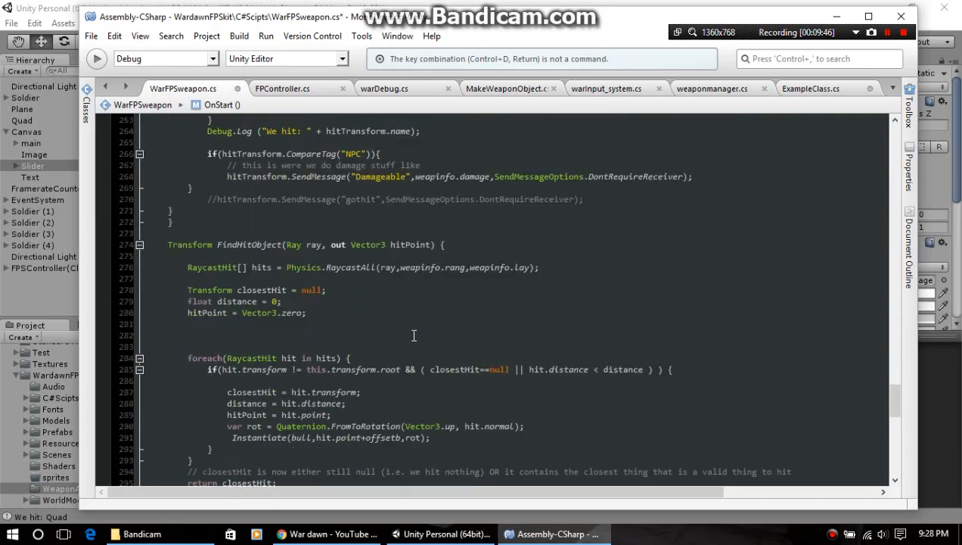